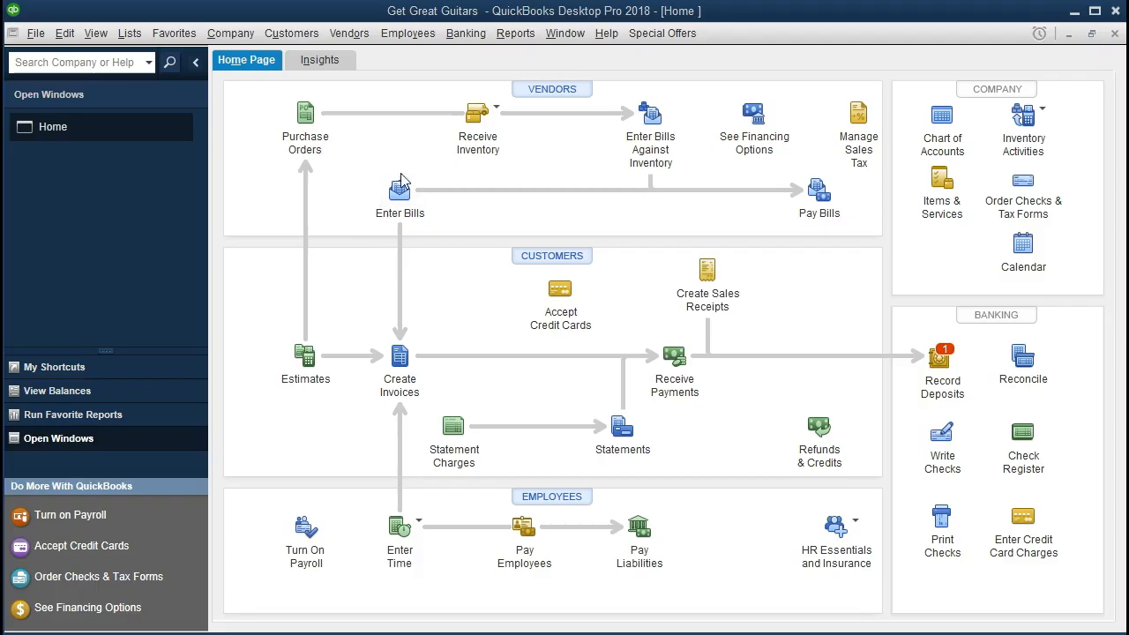
mouse_move(407, 32)
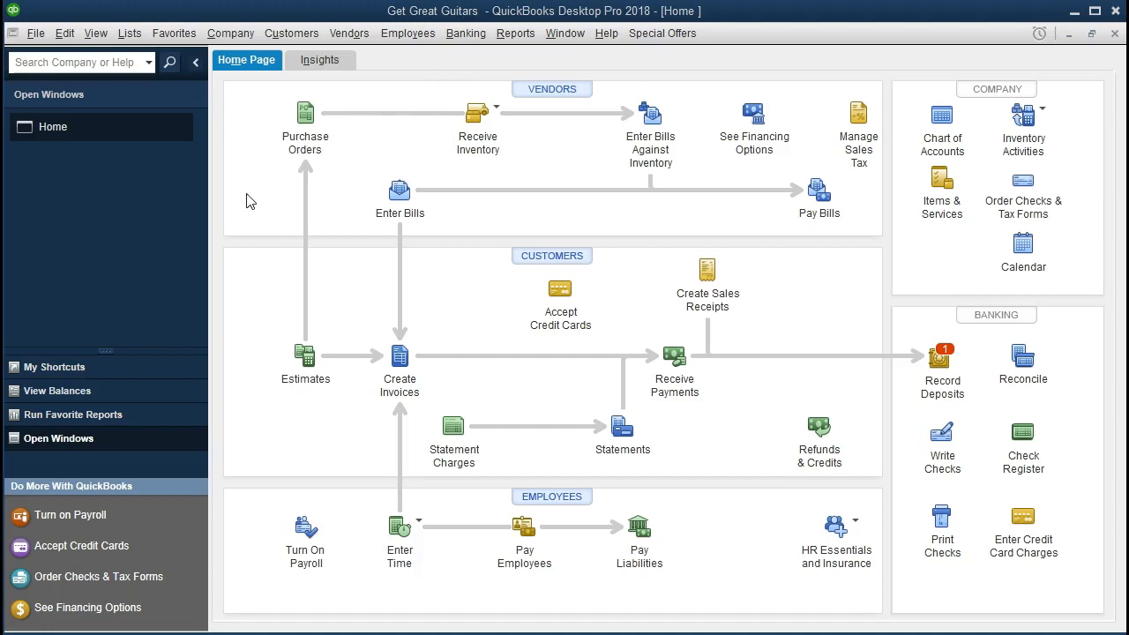
mouse_move(130, 97)
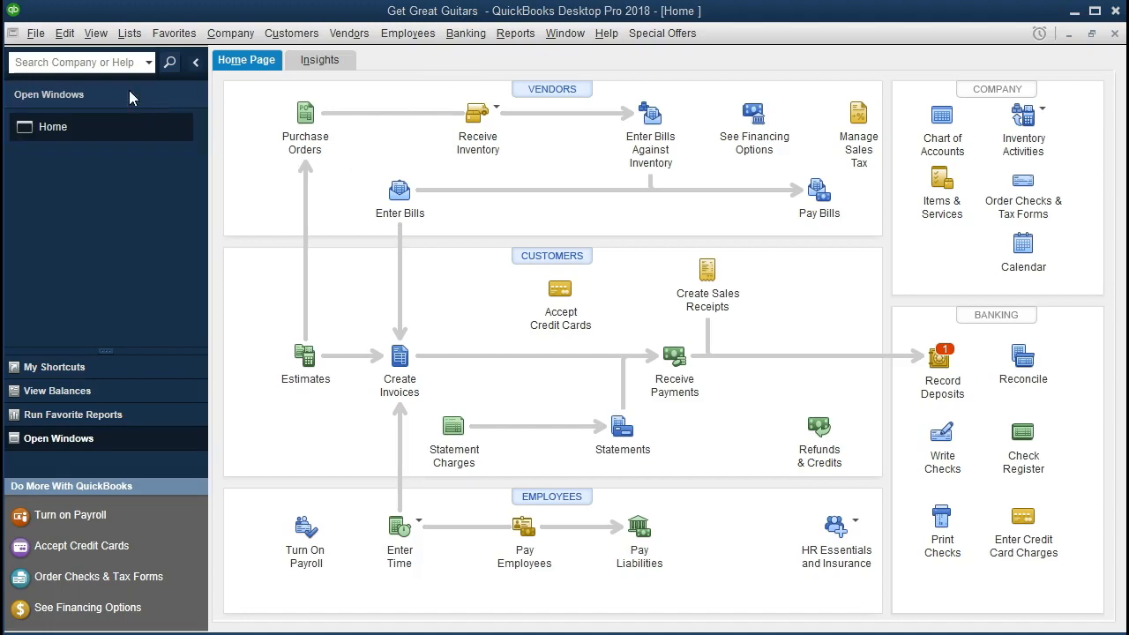
Step: Browse the File and View menus, then bring up the Company menu commands
left_click(35, 31)
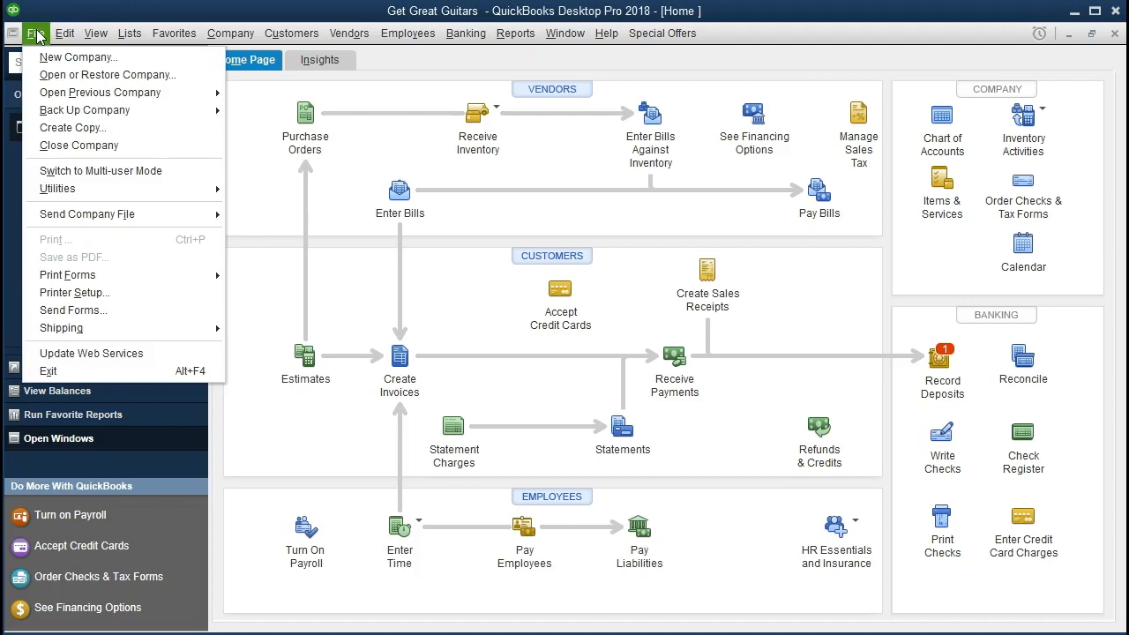
mouse_move(106, 74)
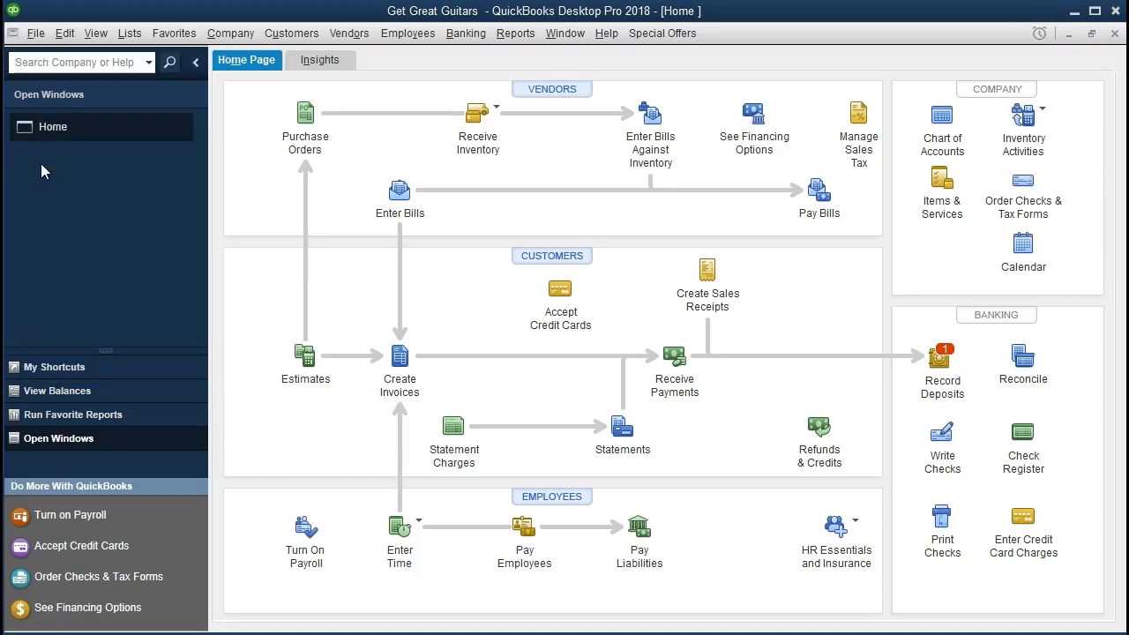
left_click(95, 32)
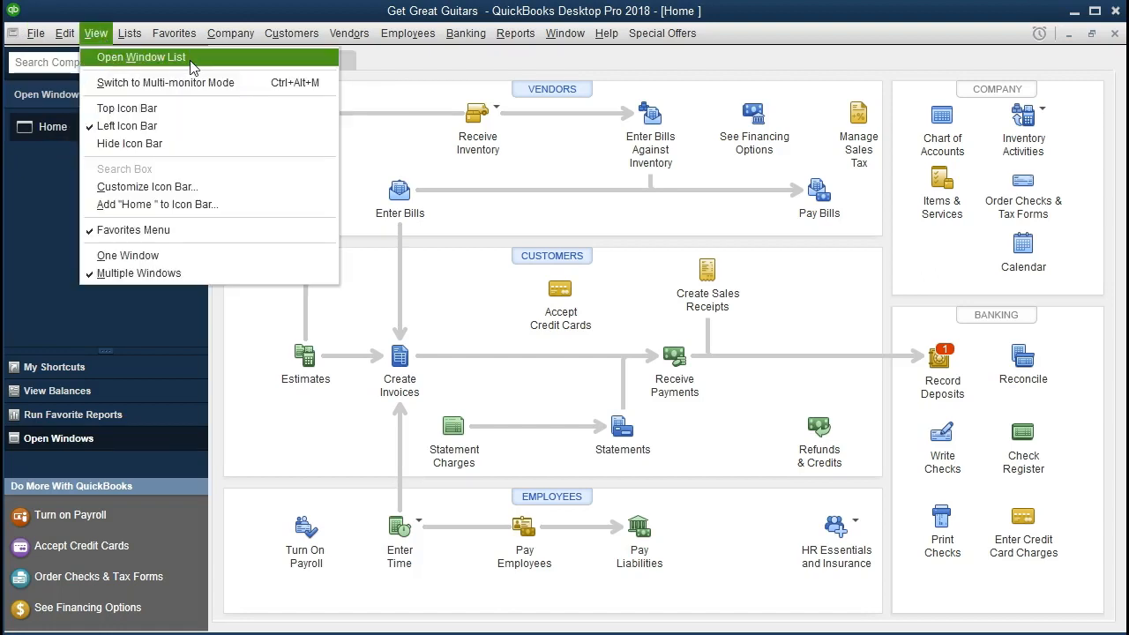
left_click(141, 57)
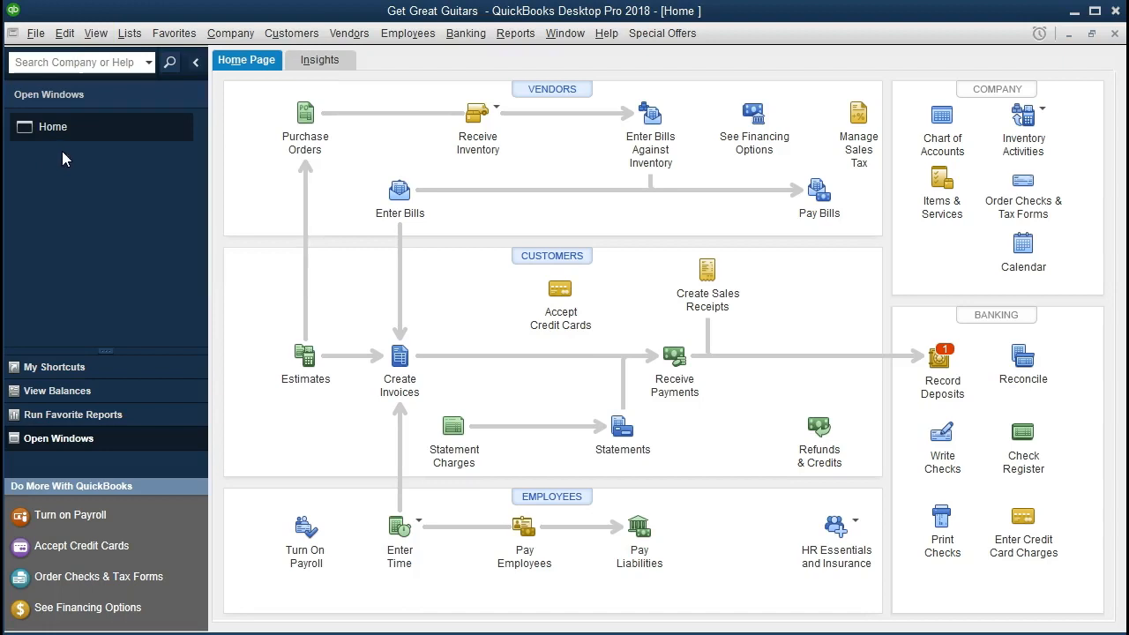
mouse_move(246, 167)
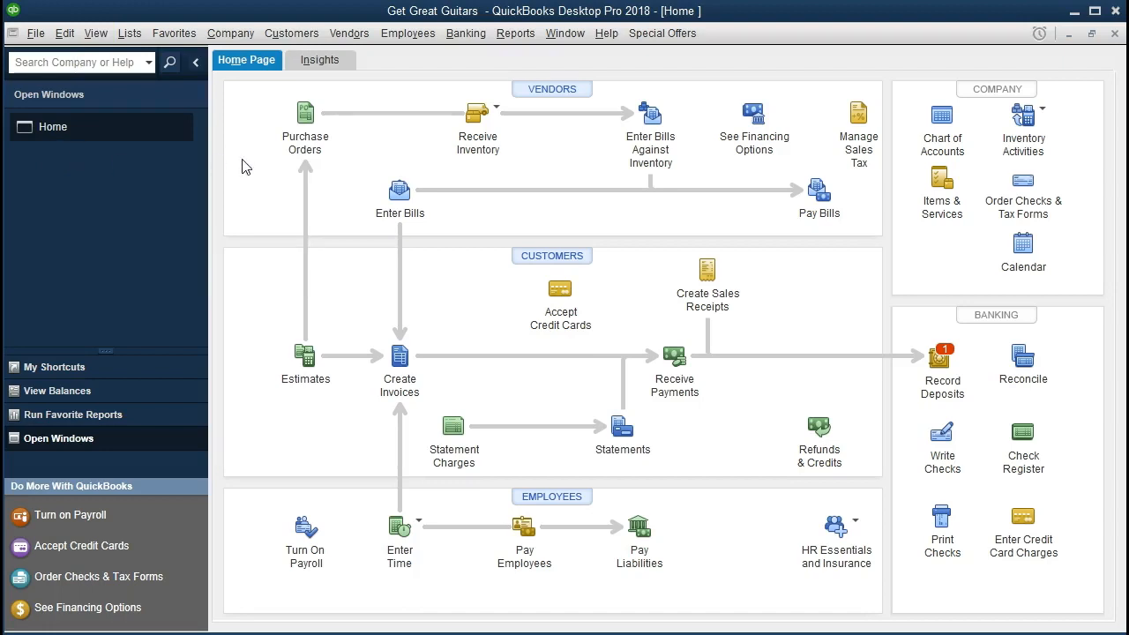
left_click(229, 32)
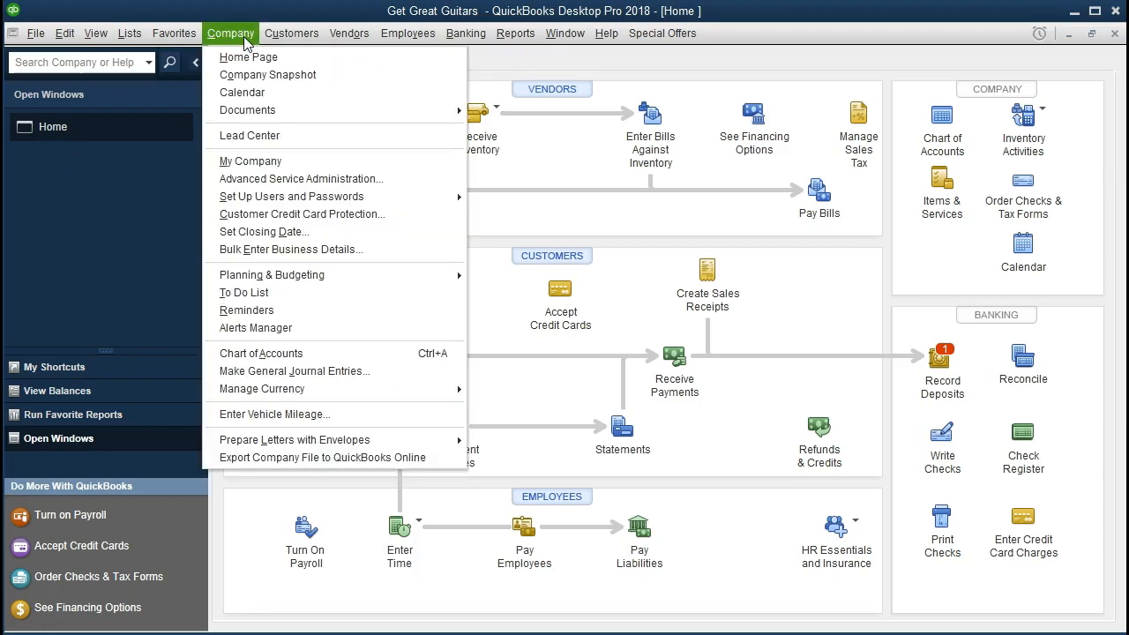
mouse_move(247, 56)
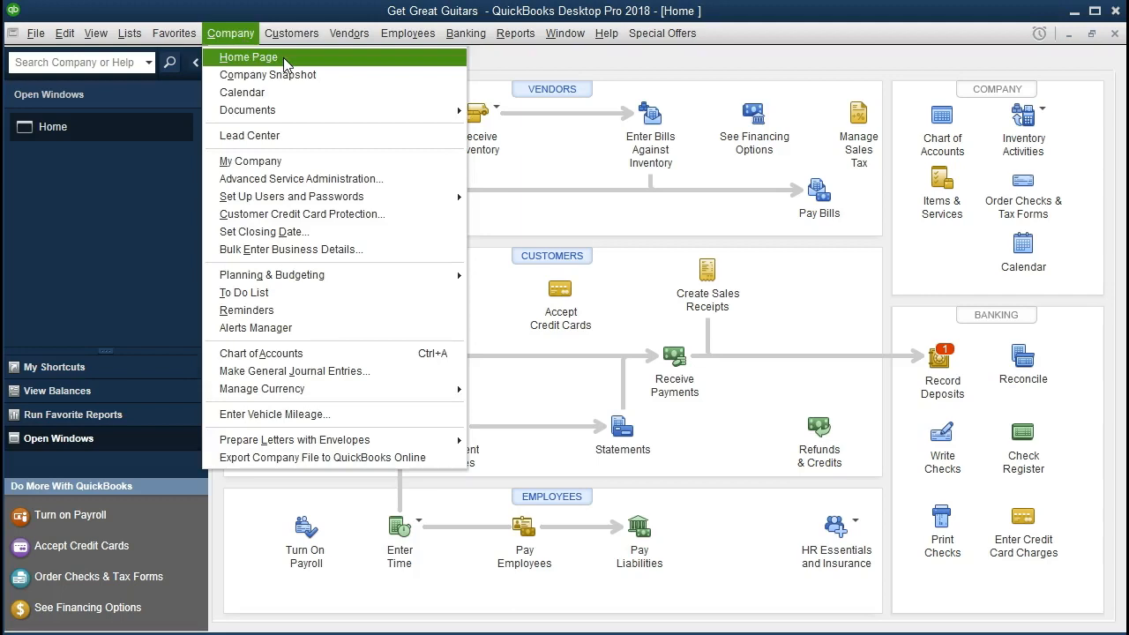
Step: Return to the Get Great Guitars Home Page from the Company menu
left_click(247, 57)
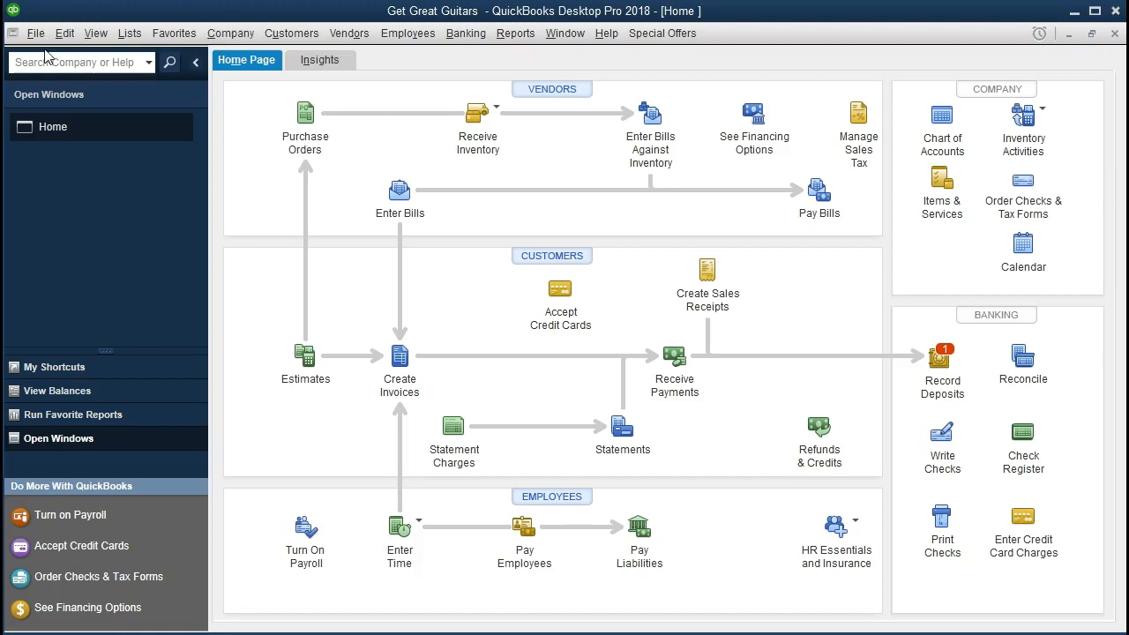
Step: Start a local backup of the company file via File > Back Up Company
left_click(35, 32)
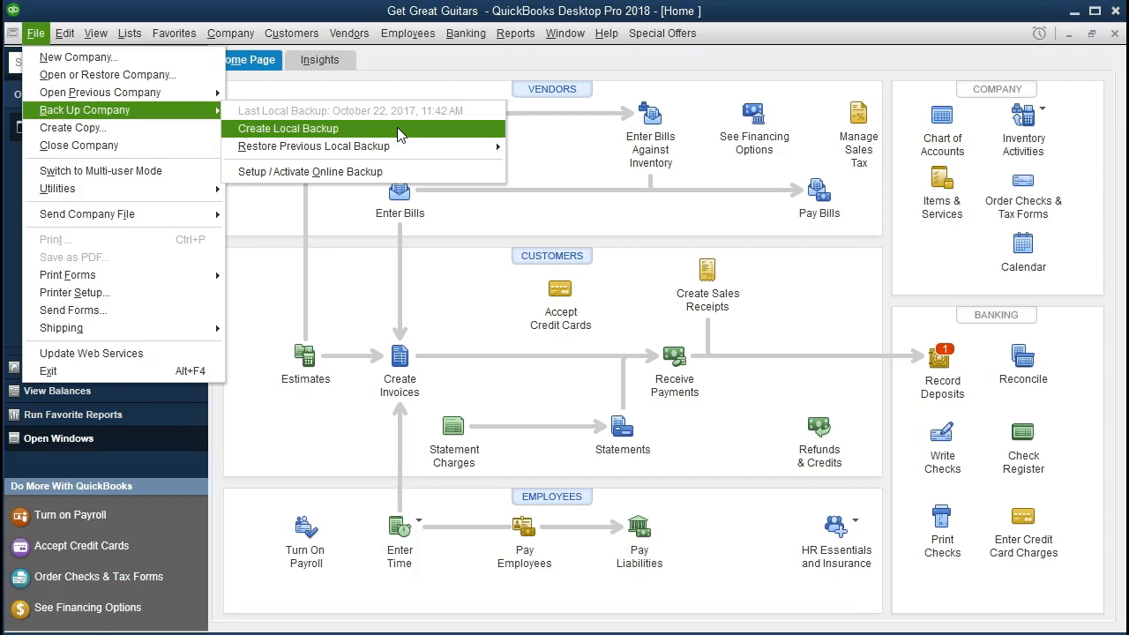
left_click(287, 129)
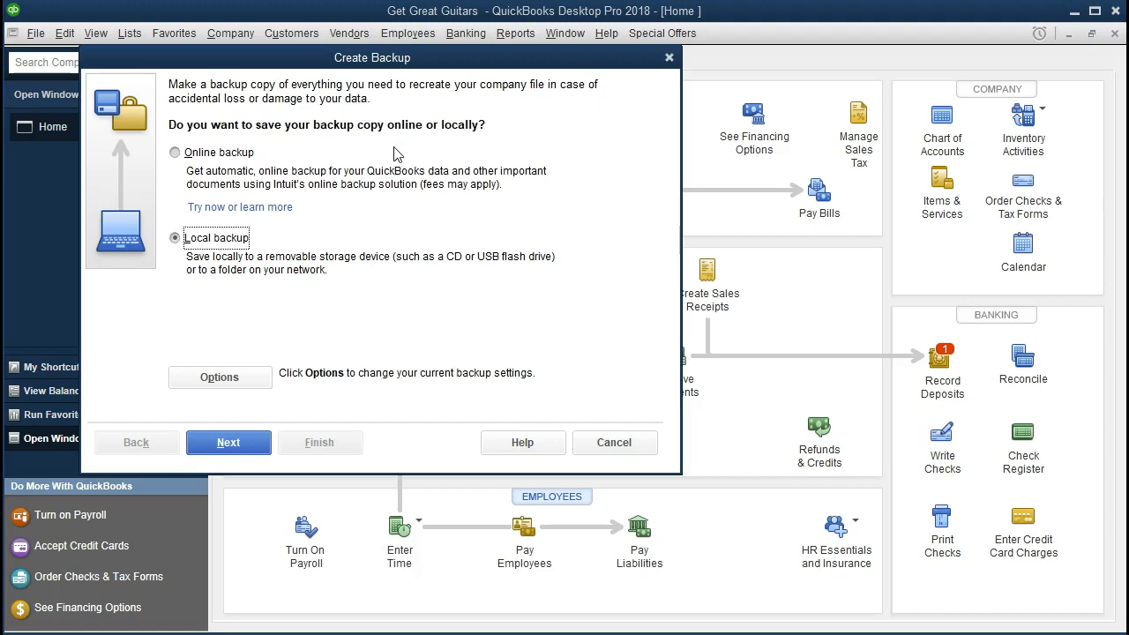
mouse_move(275, 184)
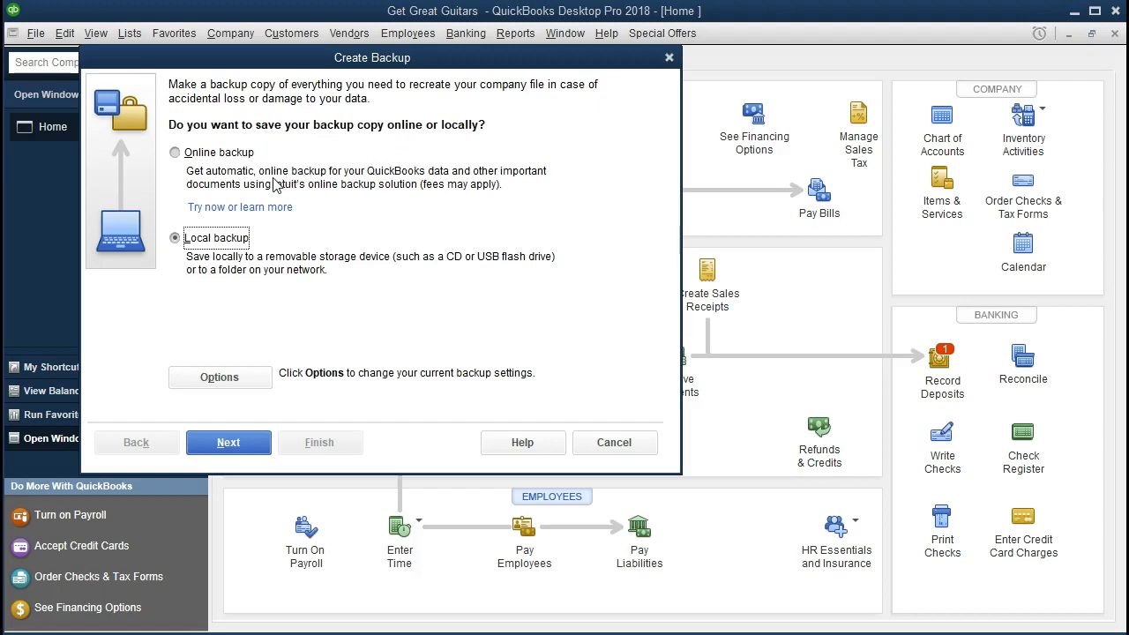
mouse_move(286, 192)
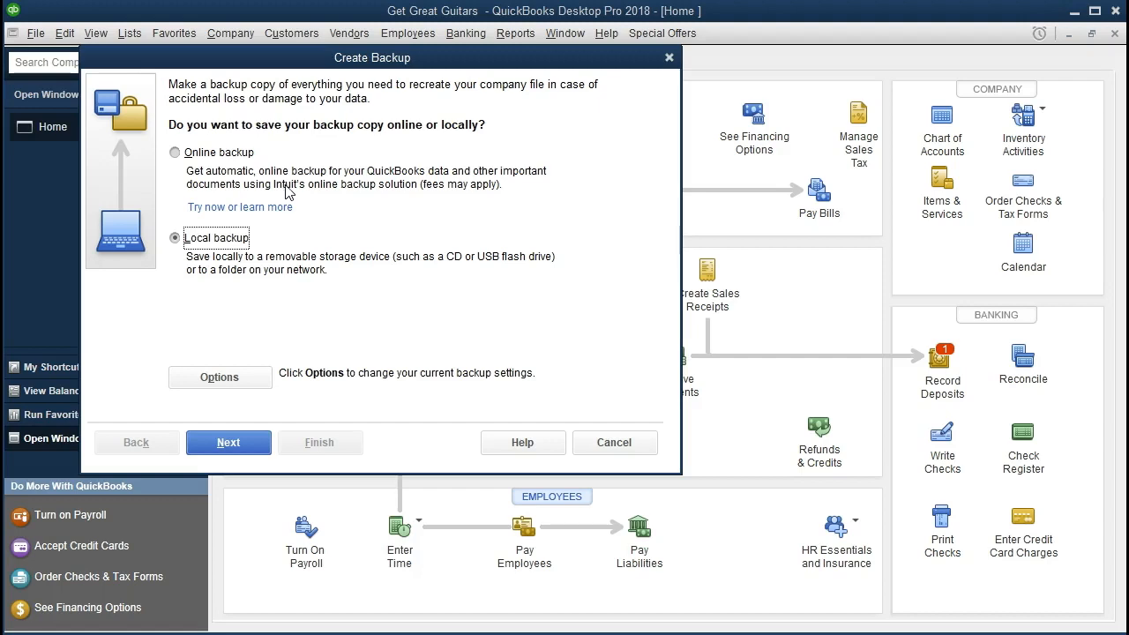
mouse_move(236, 268)
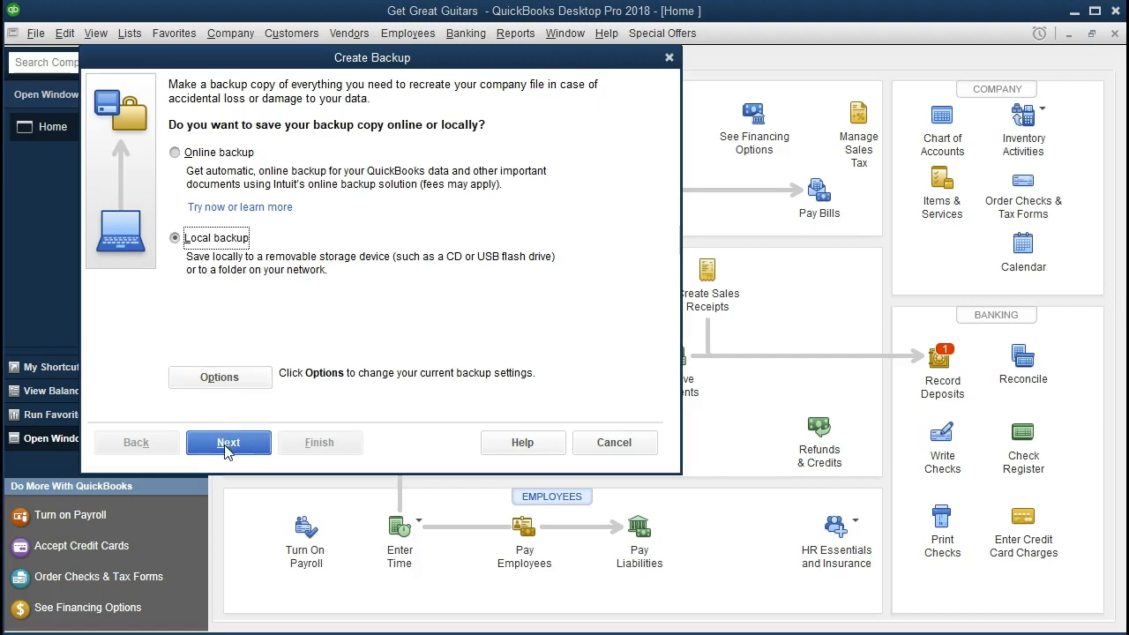
Step: Continue to Backup Options and start browsing for the local backup folder
left_click(219, 378)
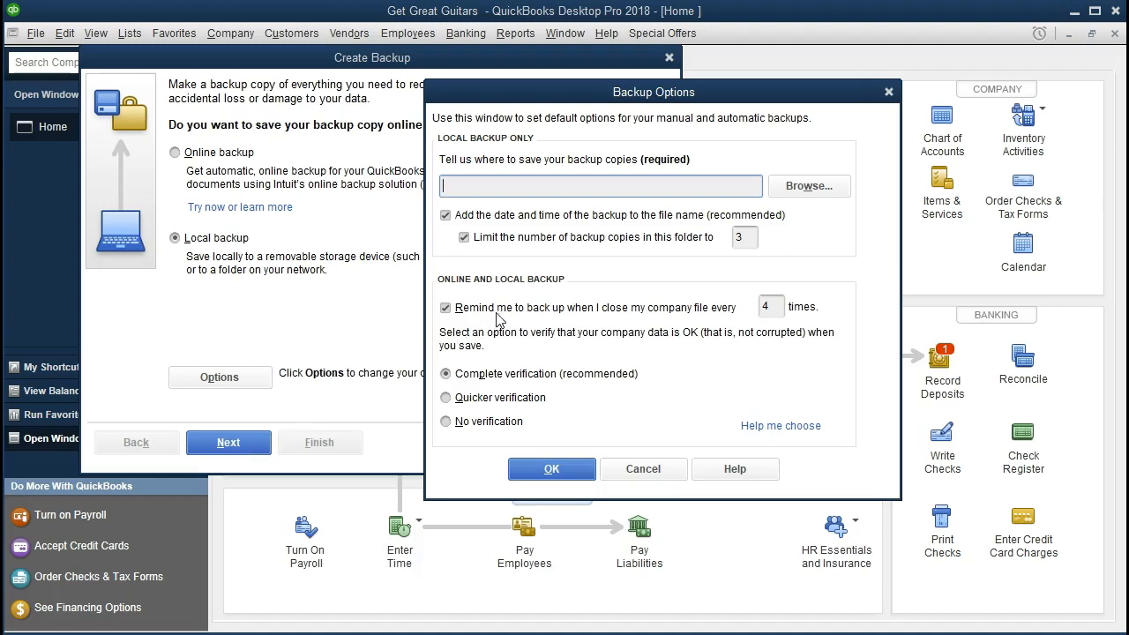
mouse_move(533, 257)
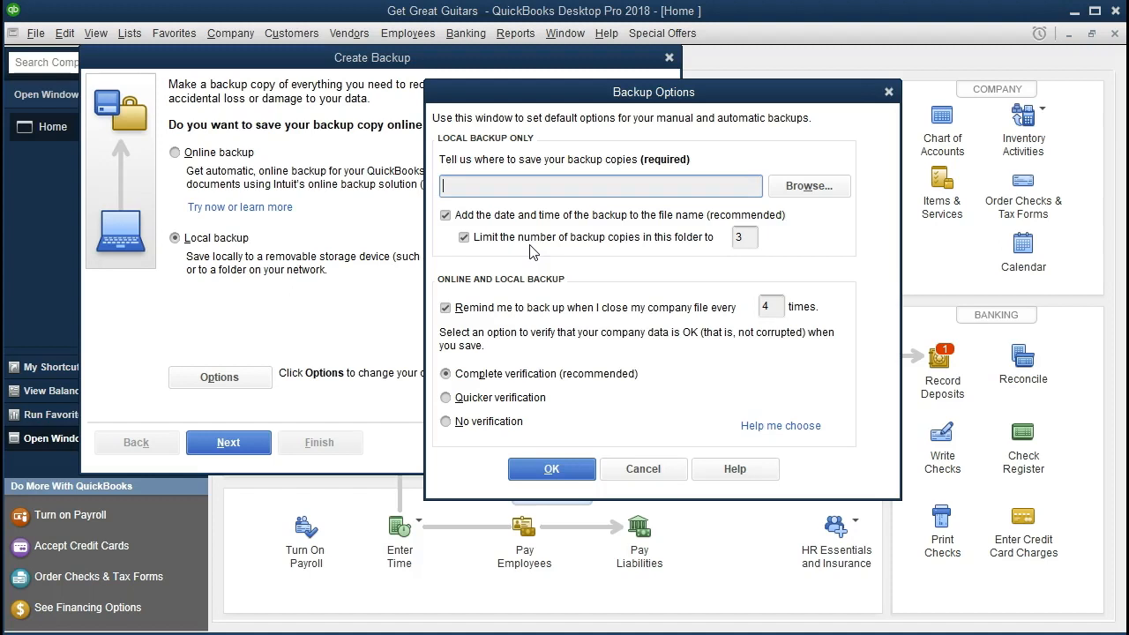
mouse_move(515, 233)
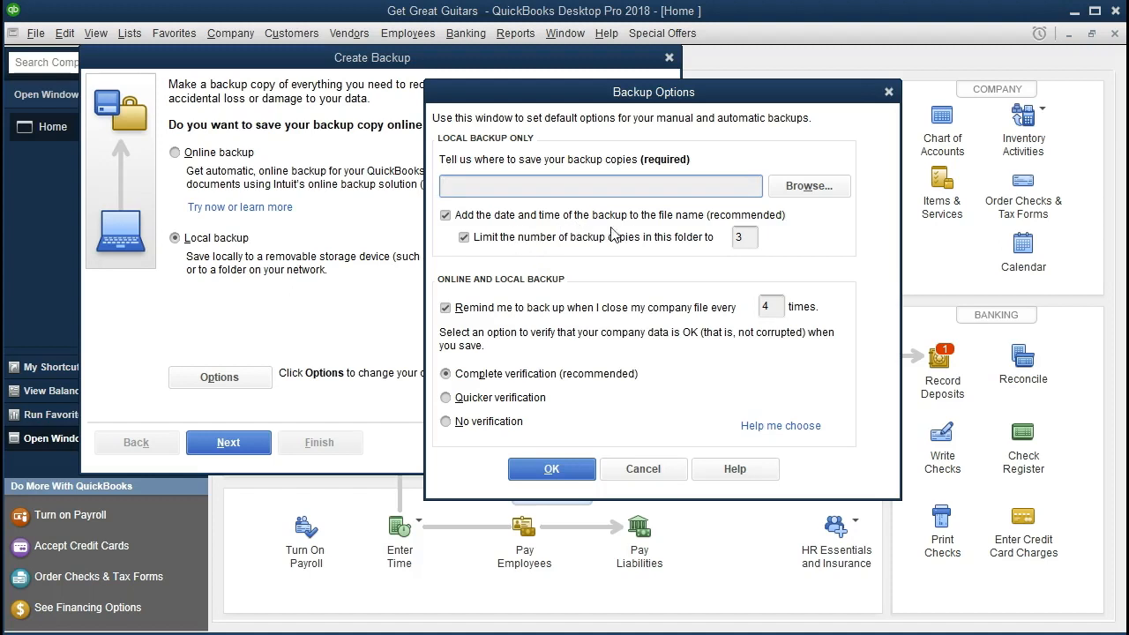
mouse_move(631, 235)
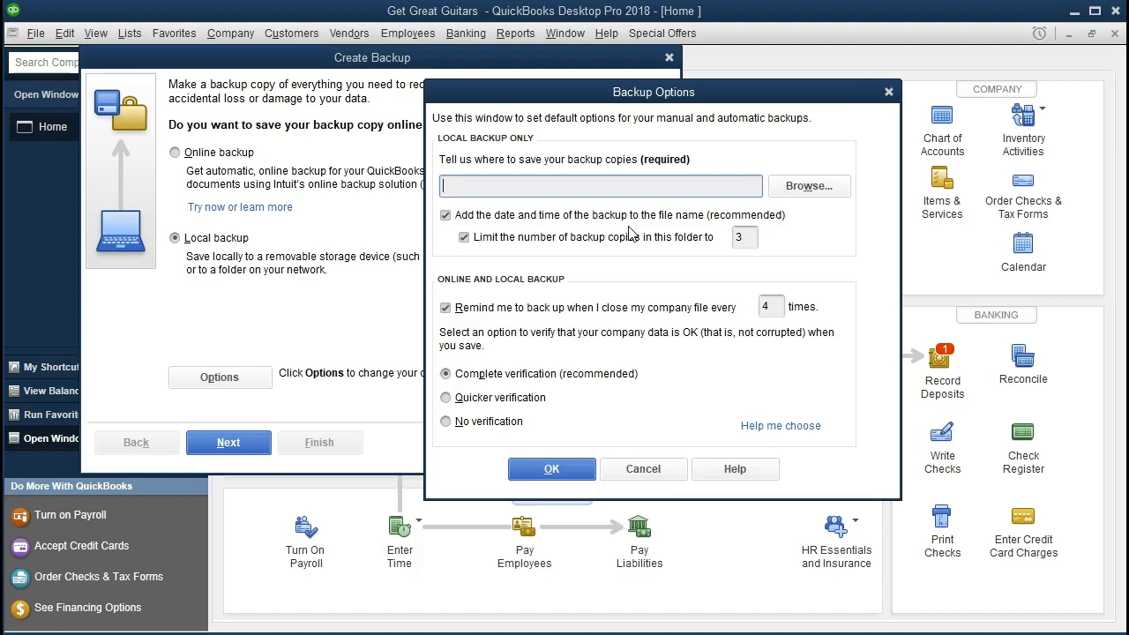
mouse_move(593, 261)
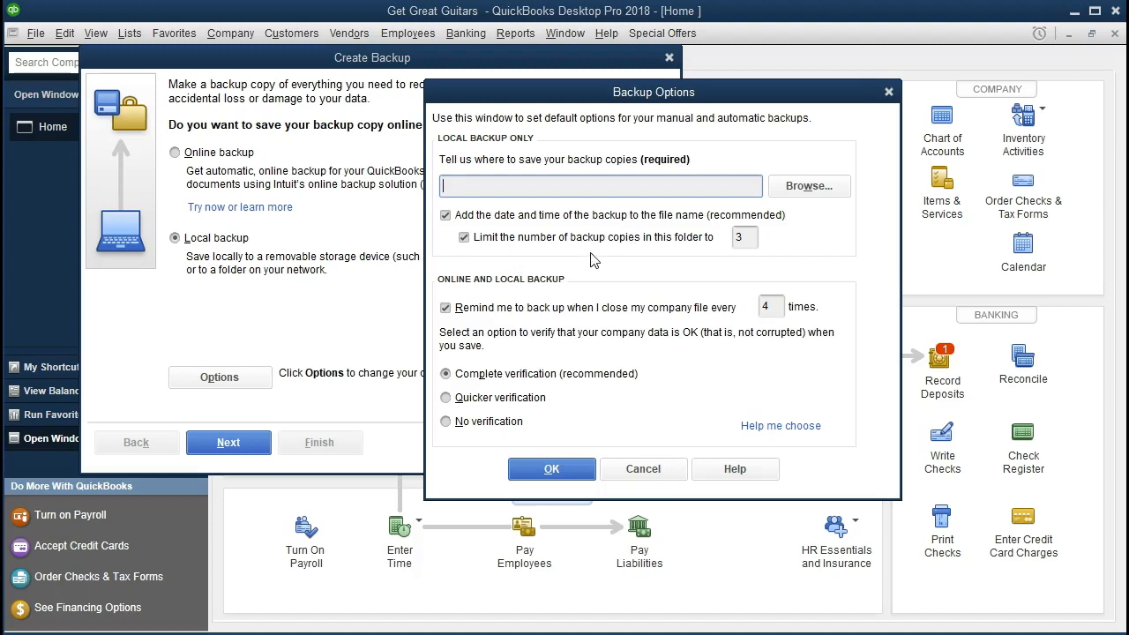
mouse_move(704, 252)
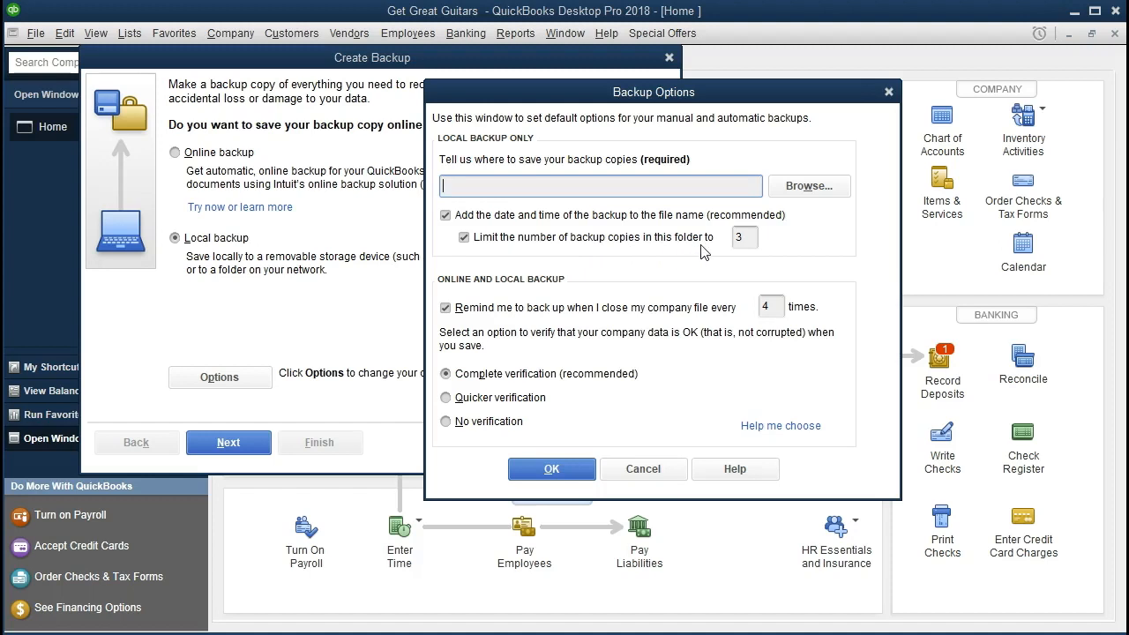
mouse_move(716, 254)
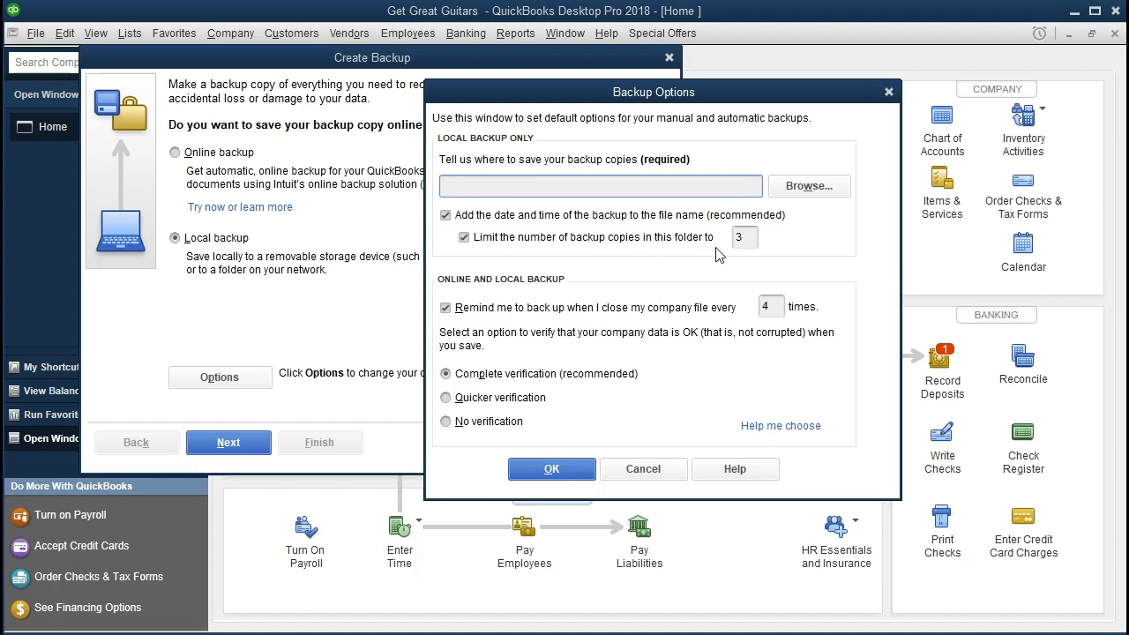
mouse_move(720, 261)
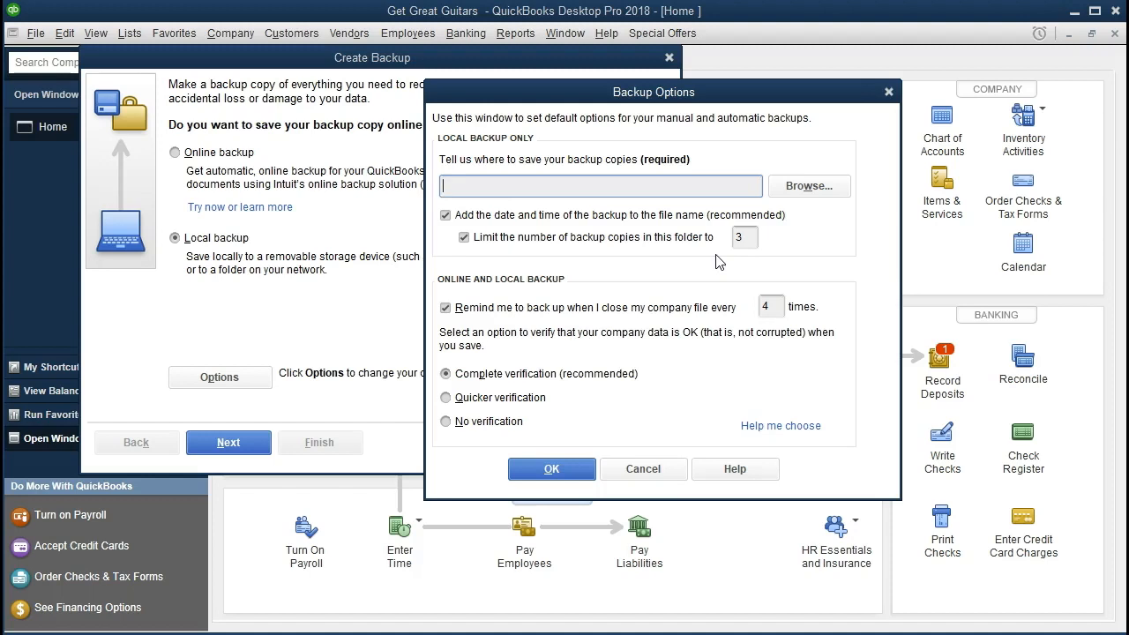
mouse_move(547, 332)
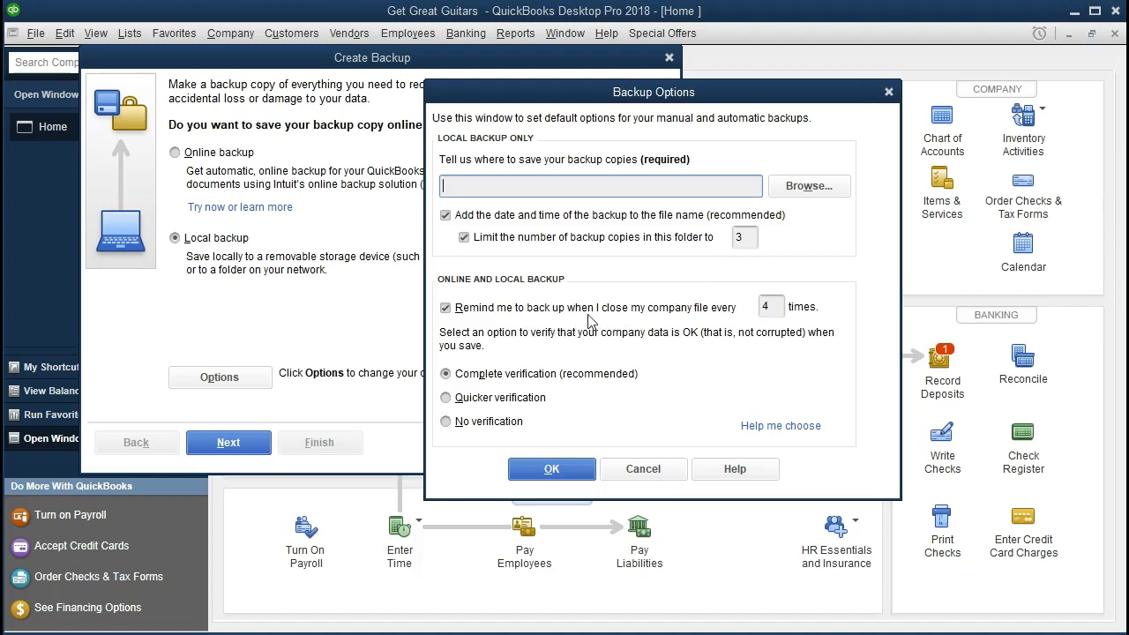
mouse_move(716, 326)
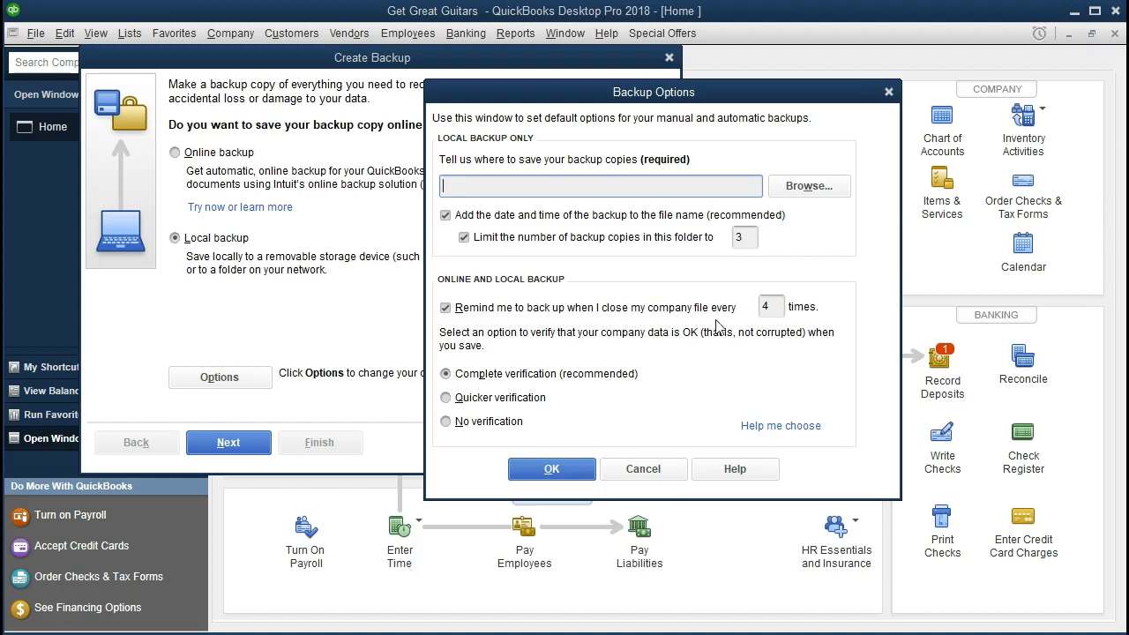
mouse_move(725, 326)
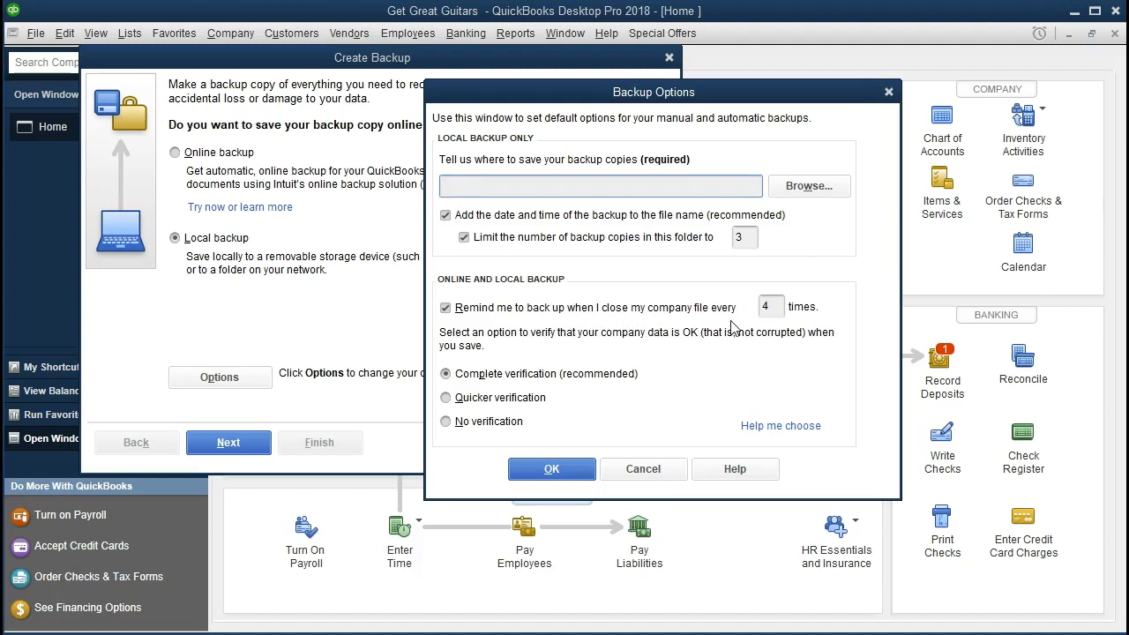
mouse_move(473, 331)
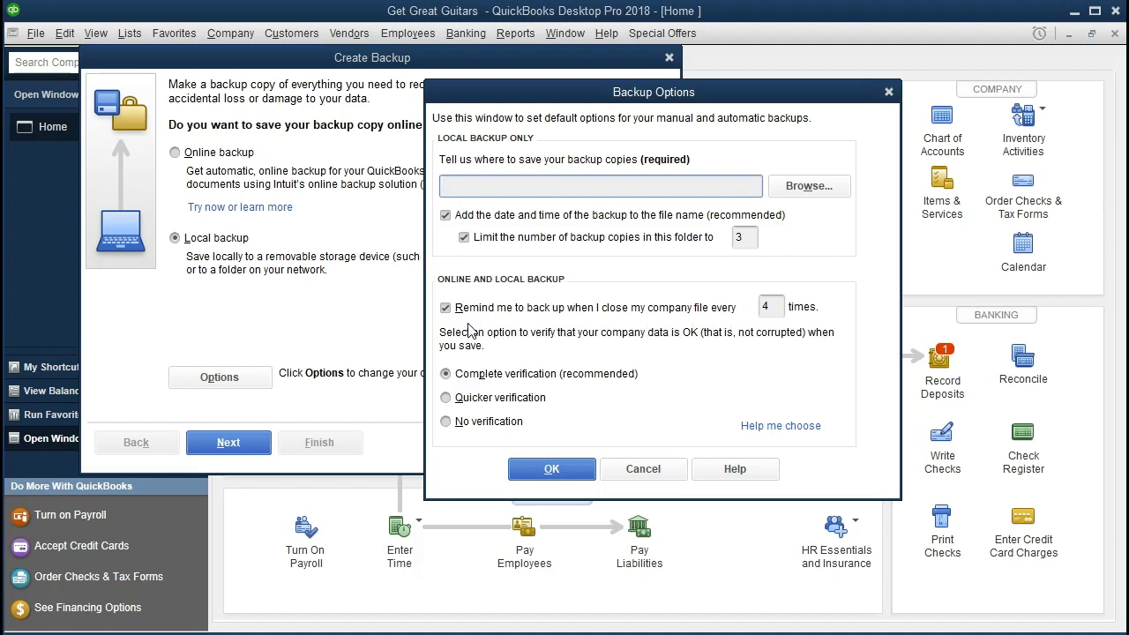
mouse_move(472, 333)
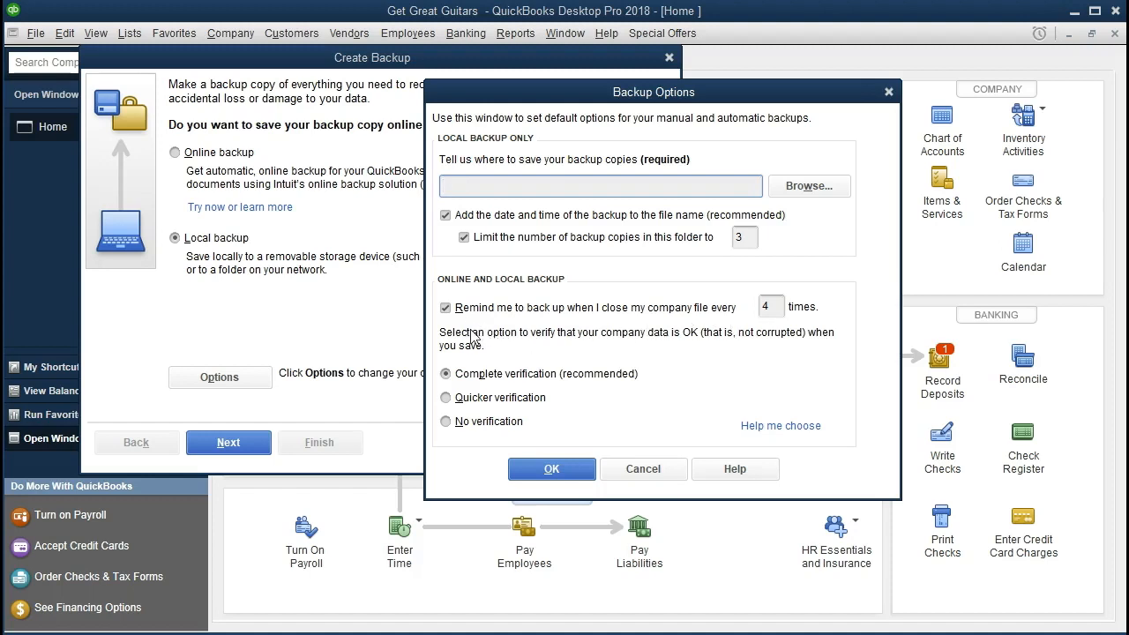
mouse_move(543, 342)
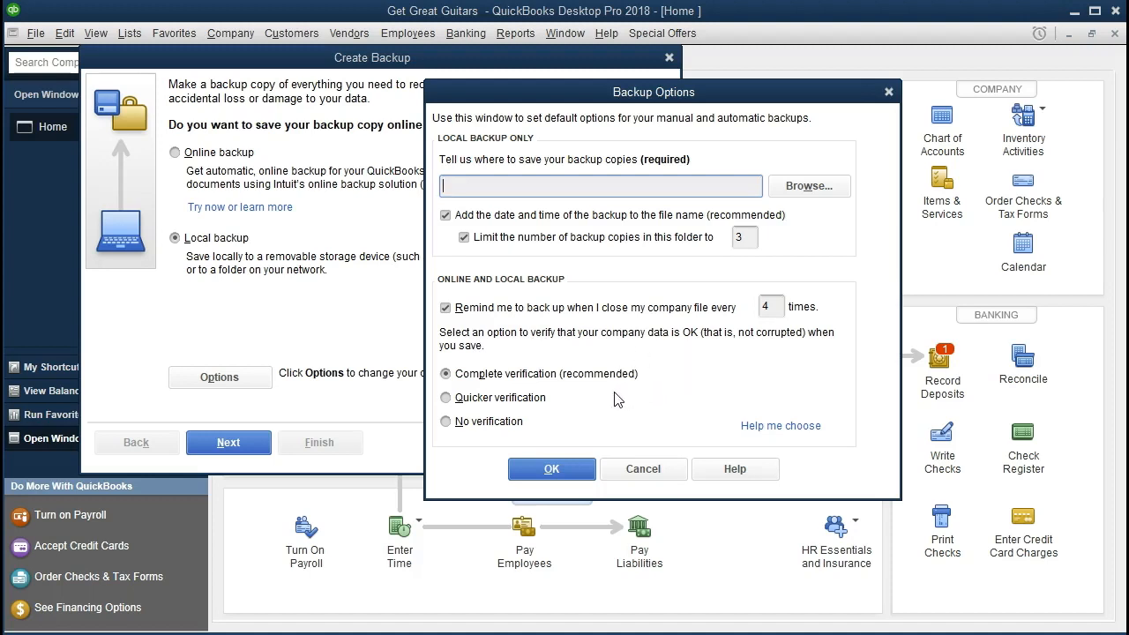
mouse_move(607, 402)
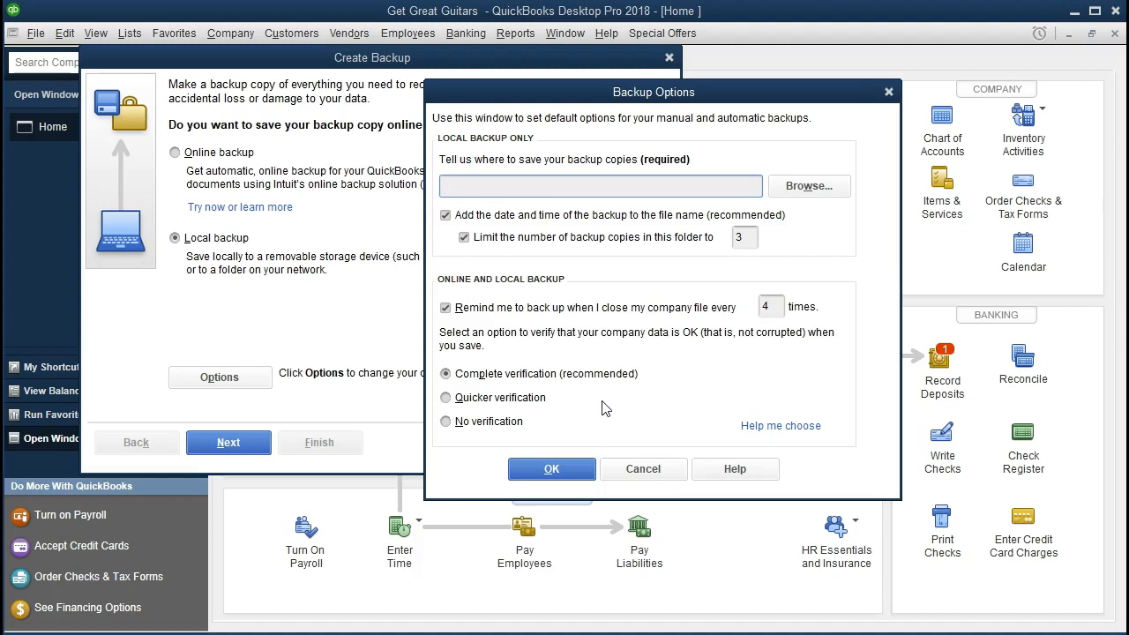
mouse_move(785, 218)
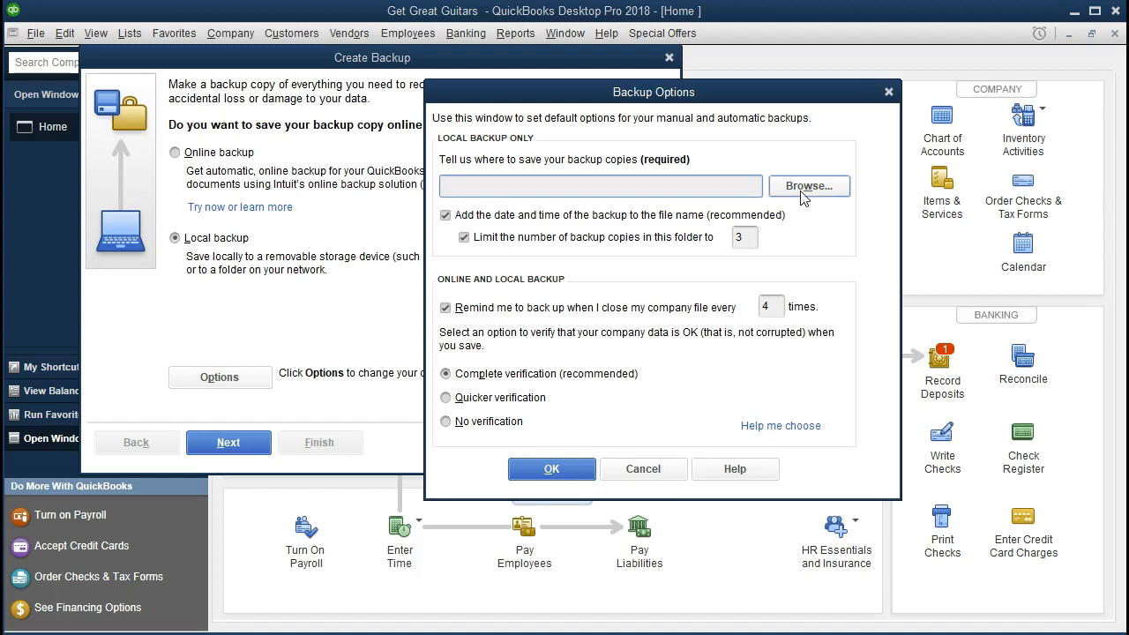
left_click(808, 185)
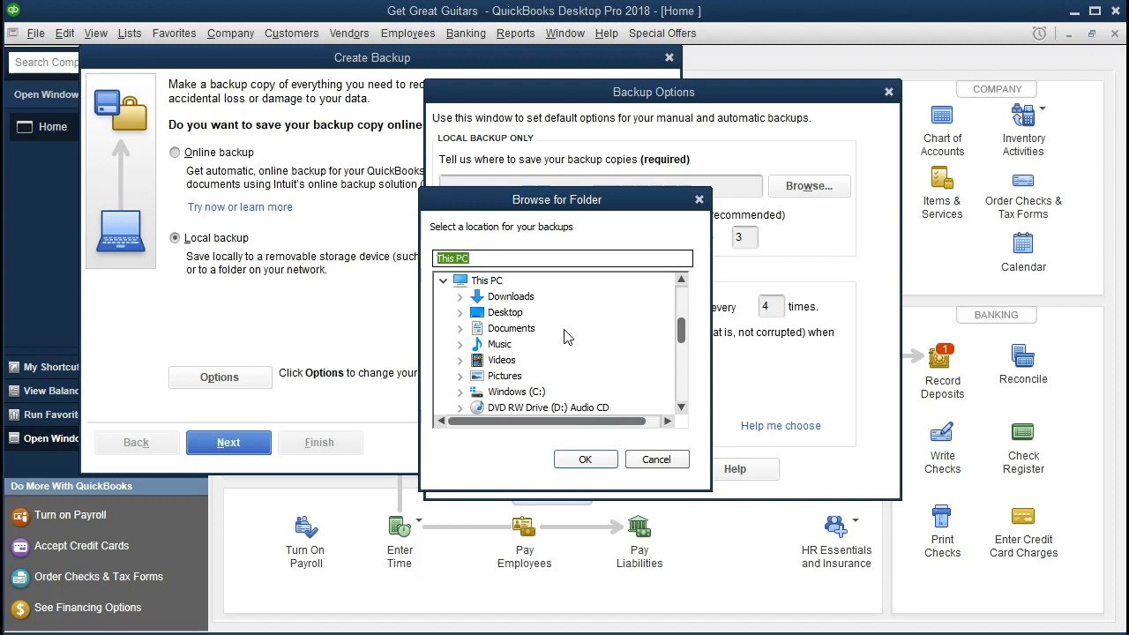
Step: Choose Desktop > Get Great Guitars > Section 1 as the backup location and accept the options
scroll("down", 3)
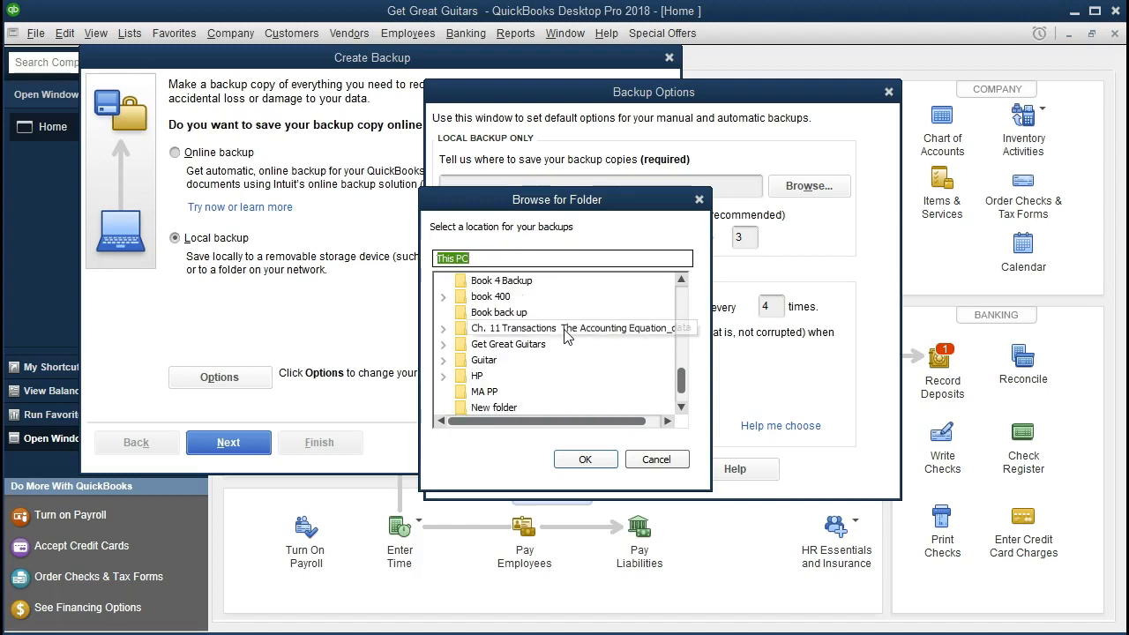
scroll("down", 3)
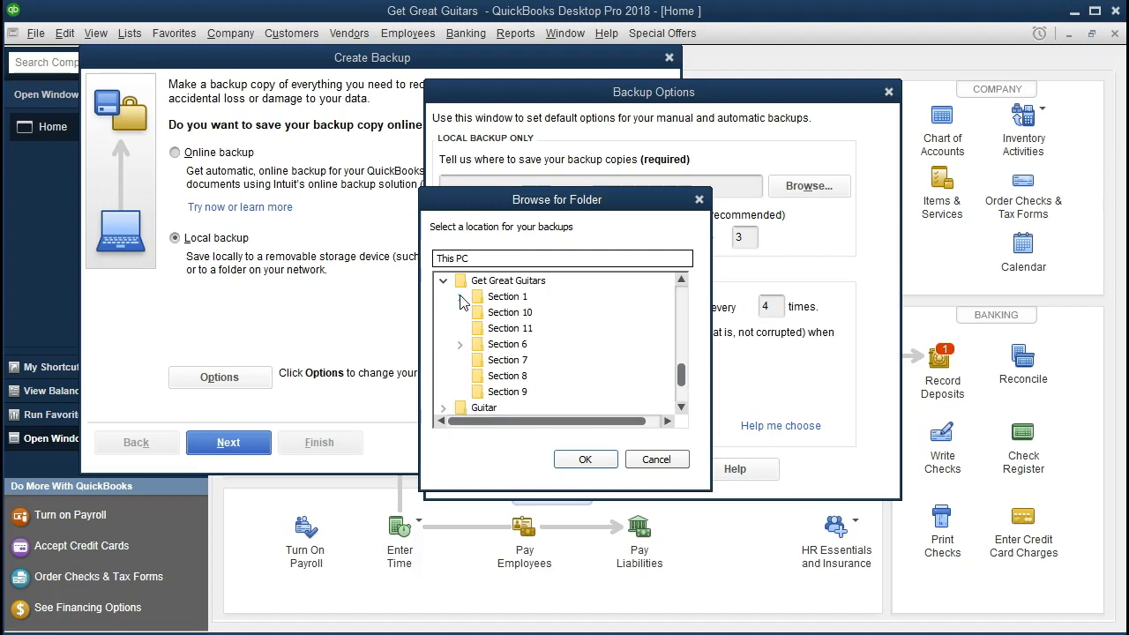
left_click(459, 297)
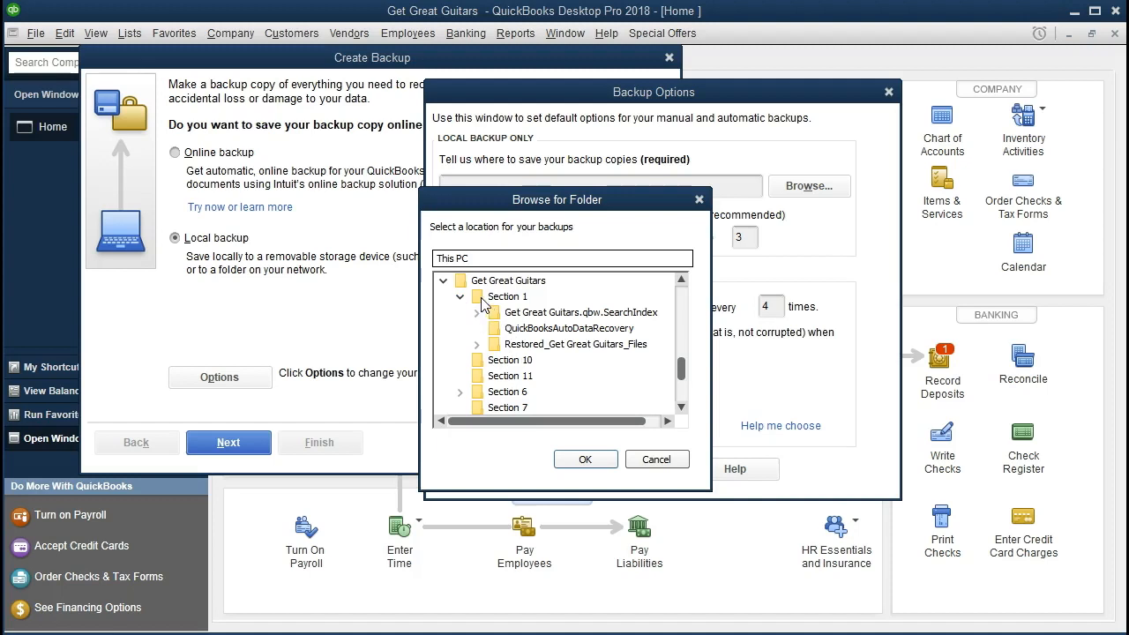
left_click(508, 296)
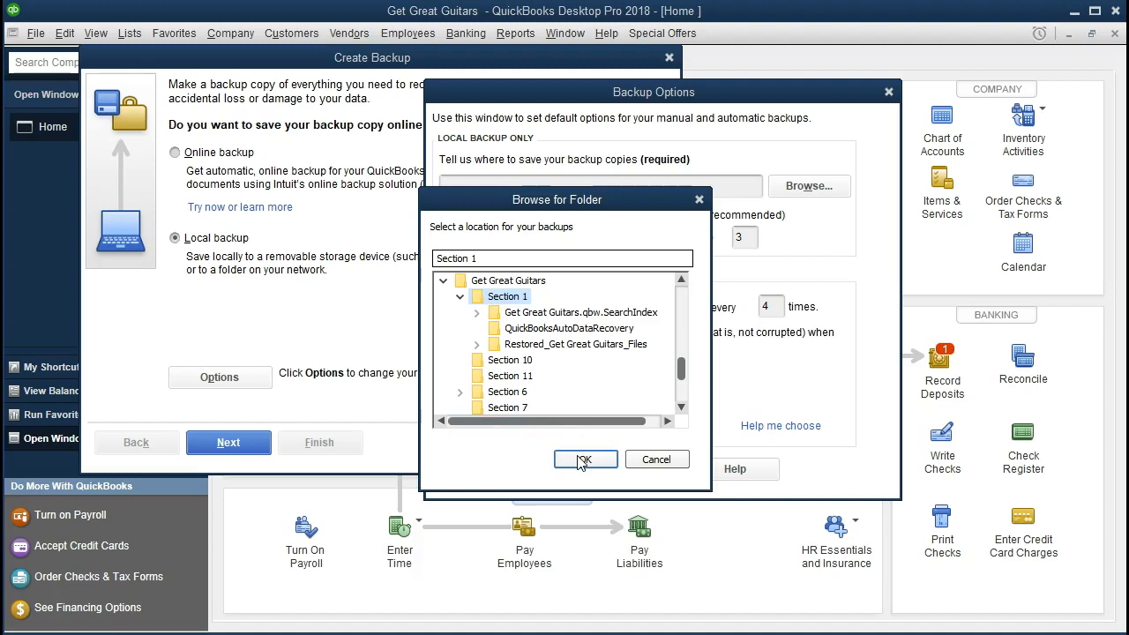
left_click(585, 459)
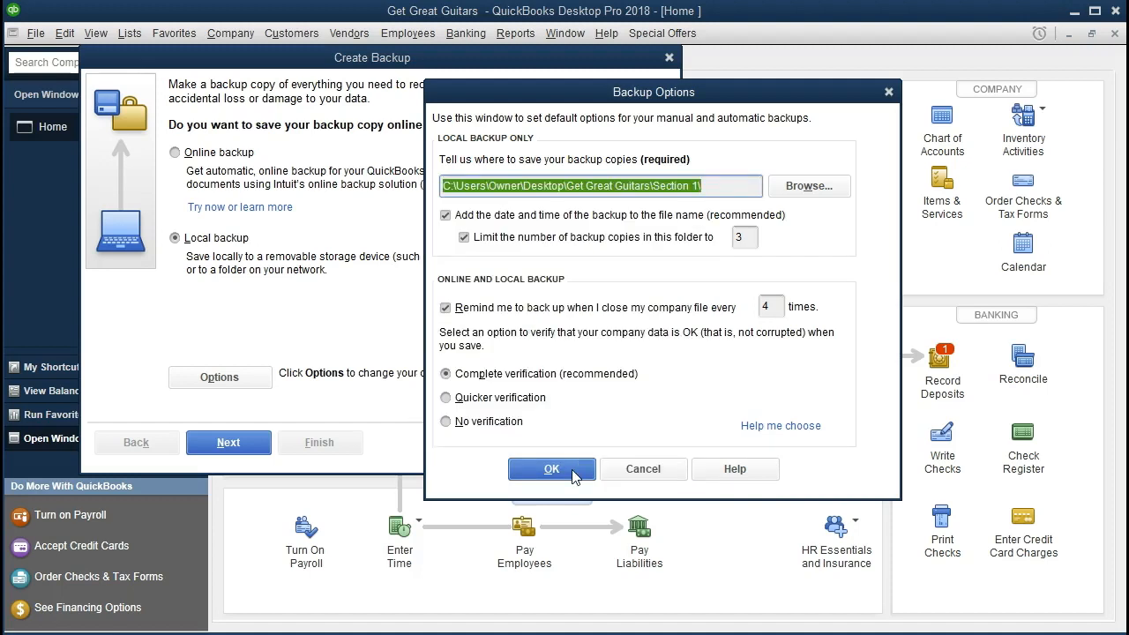
left_click(550, 469)
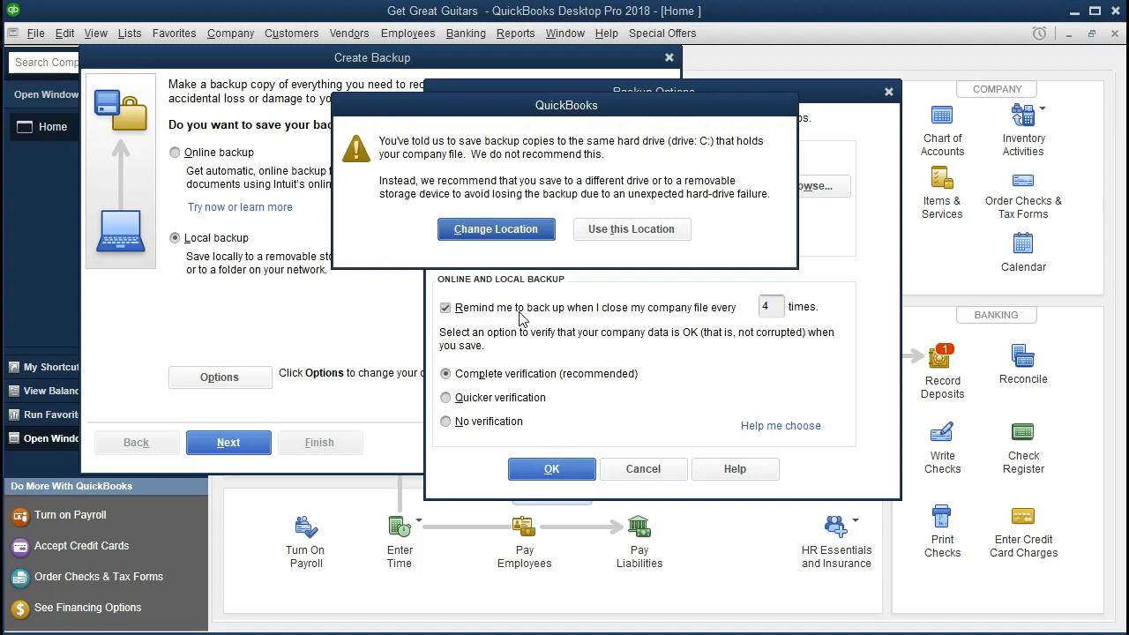
mouse_move(491, 274)
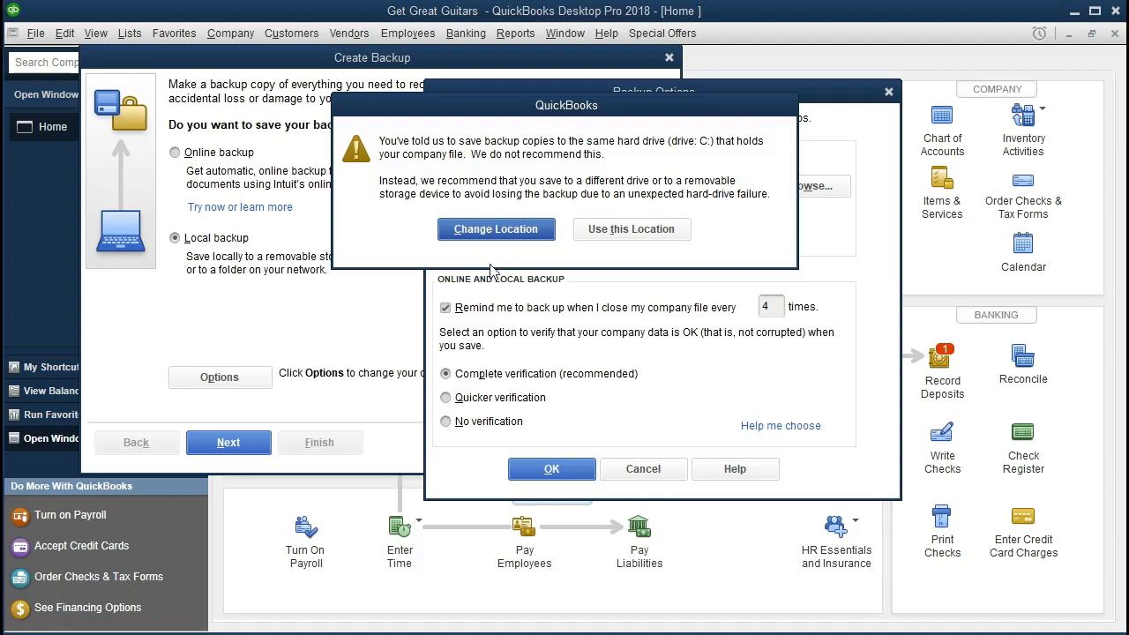
mouse_move(392, 187)
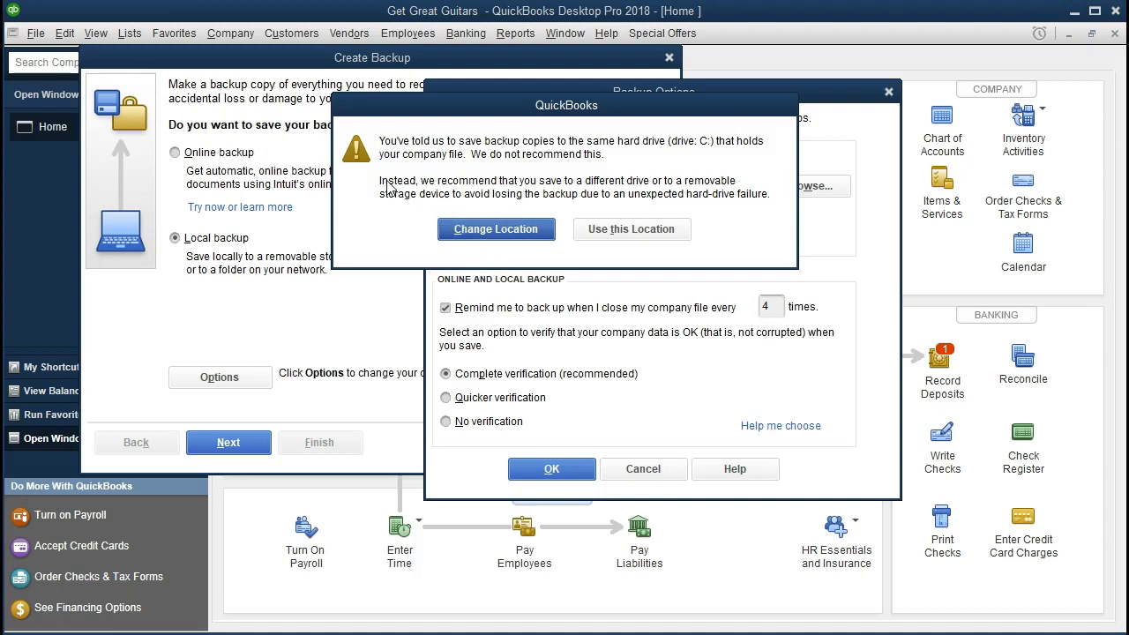
mouse_move(368, 183)
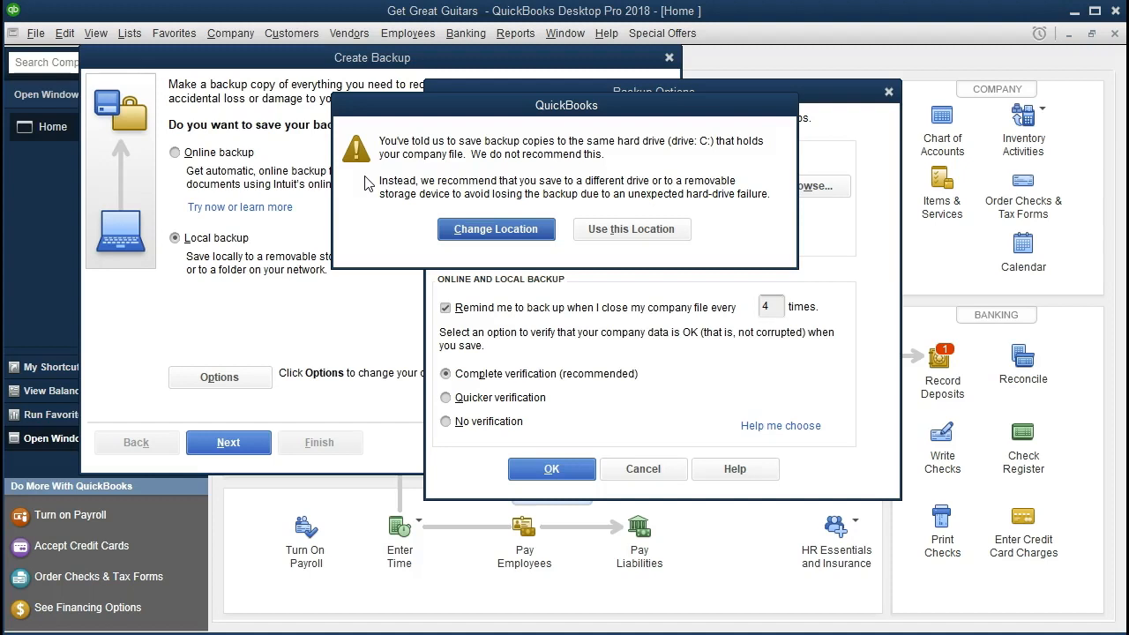
mouse_move(374, 207)
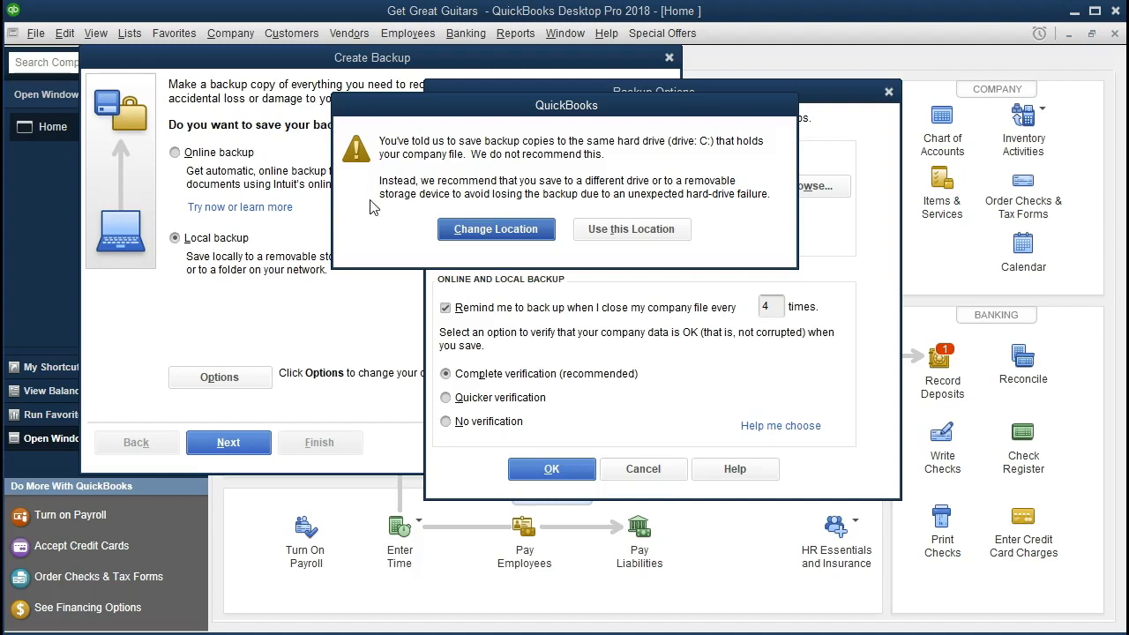
mouse_move(448, 251)
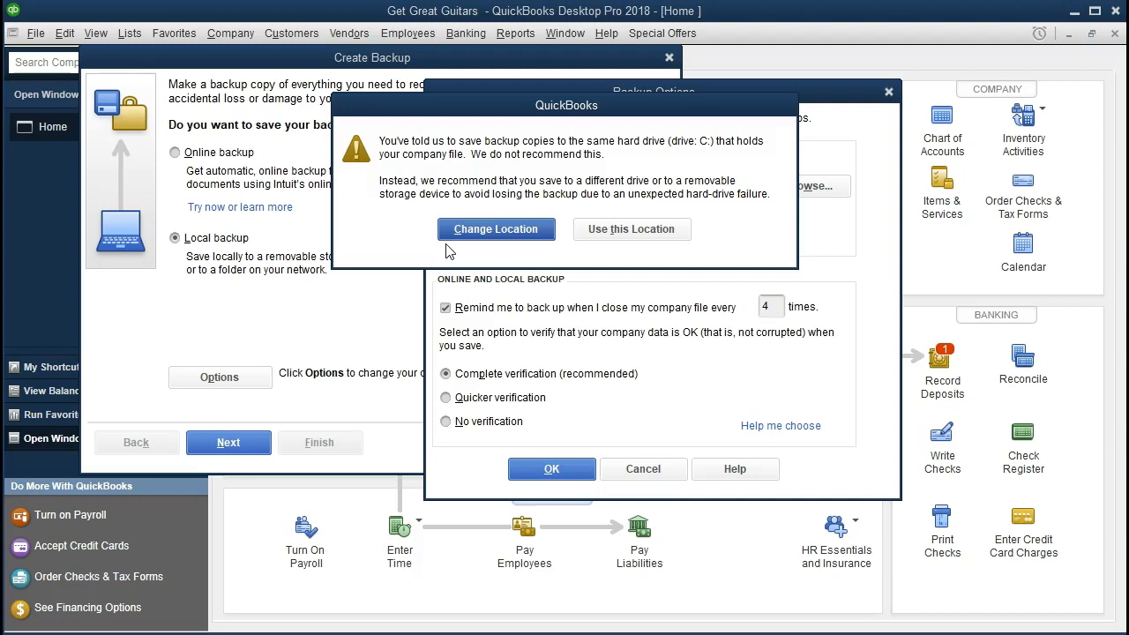
mouse_move(450, 250)
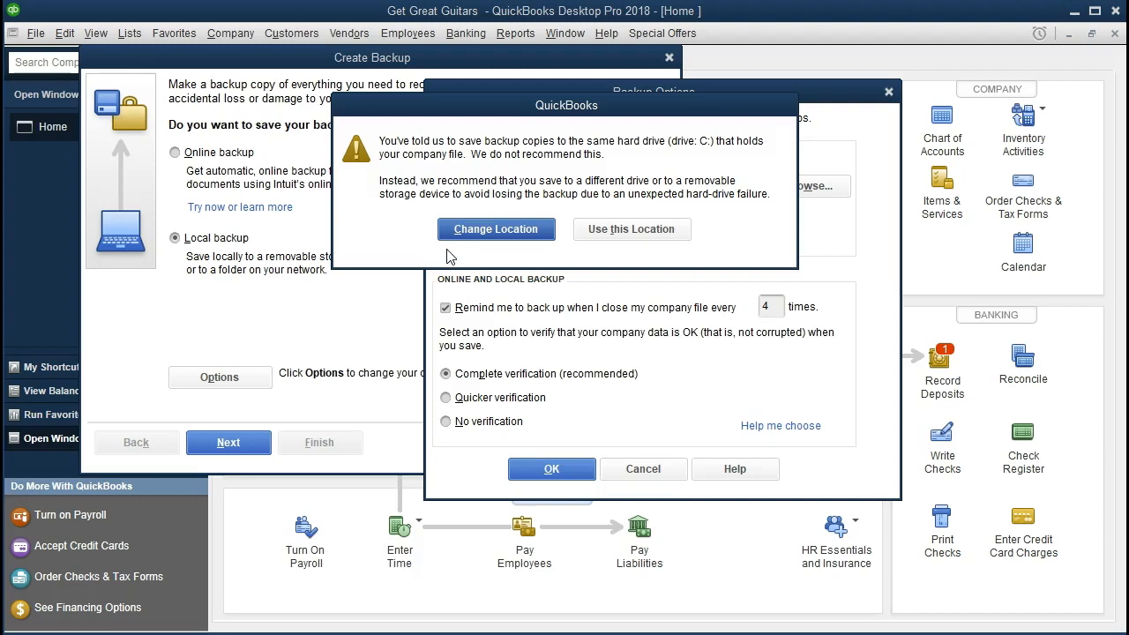
mouse_move(452, 254)
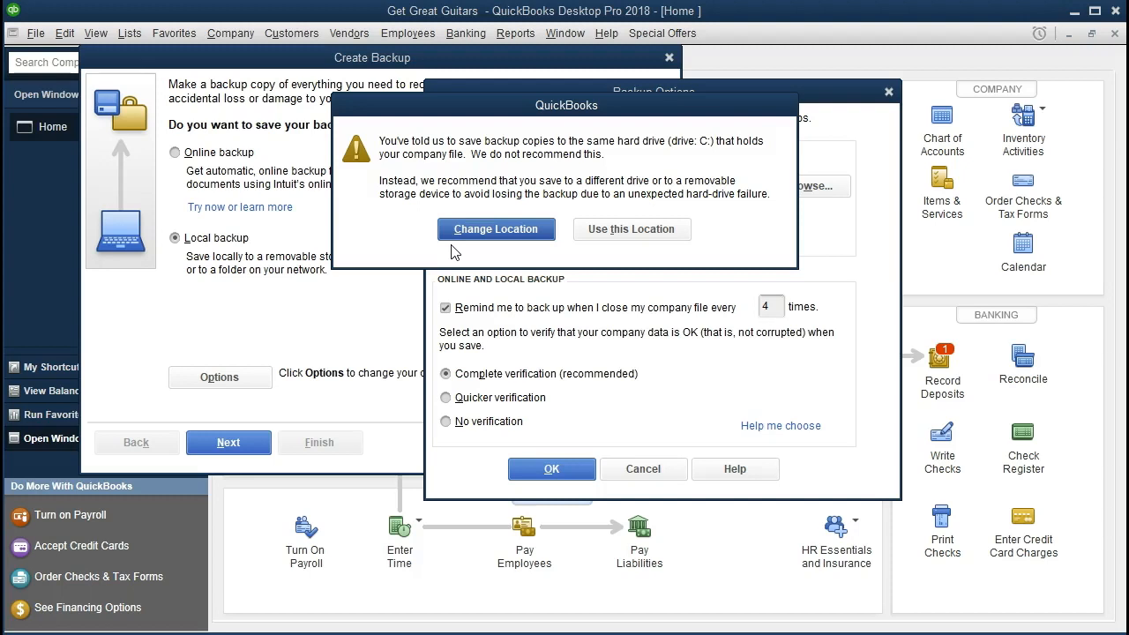
mouse_move(593, 272)
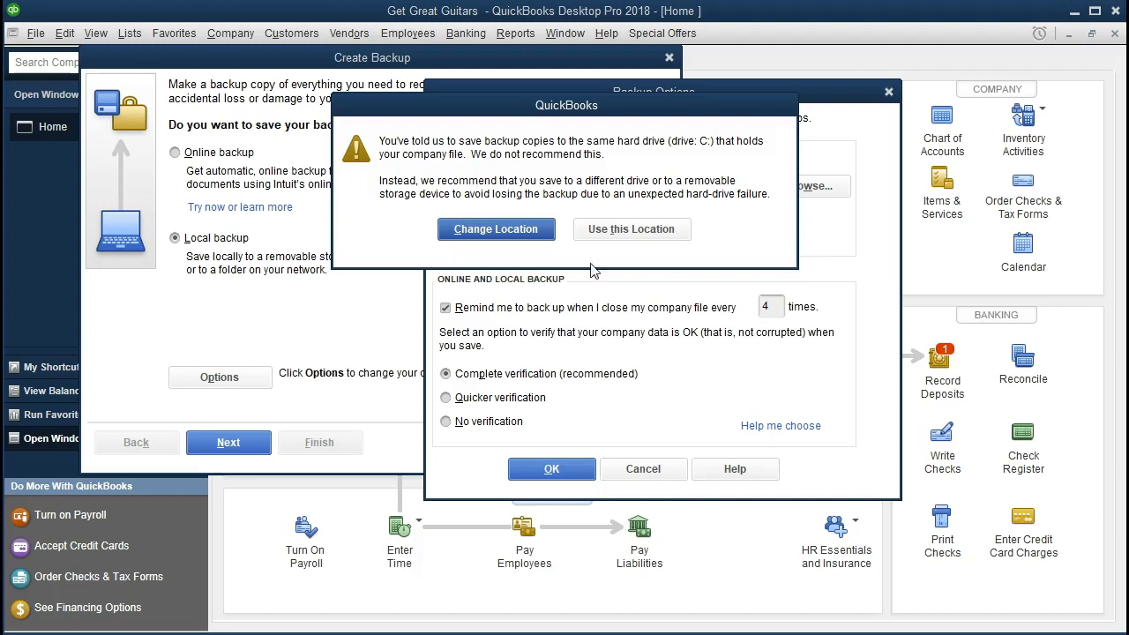
mouse_move(631, 230)
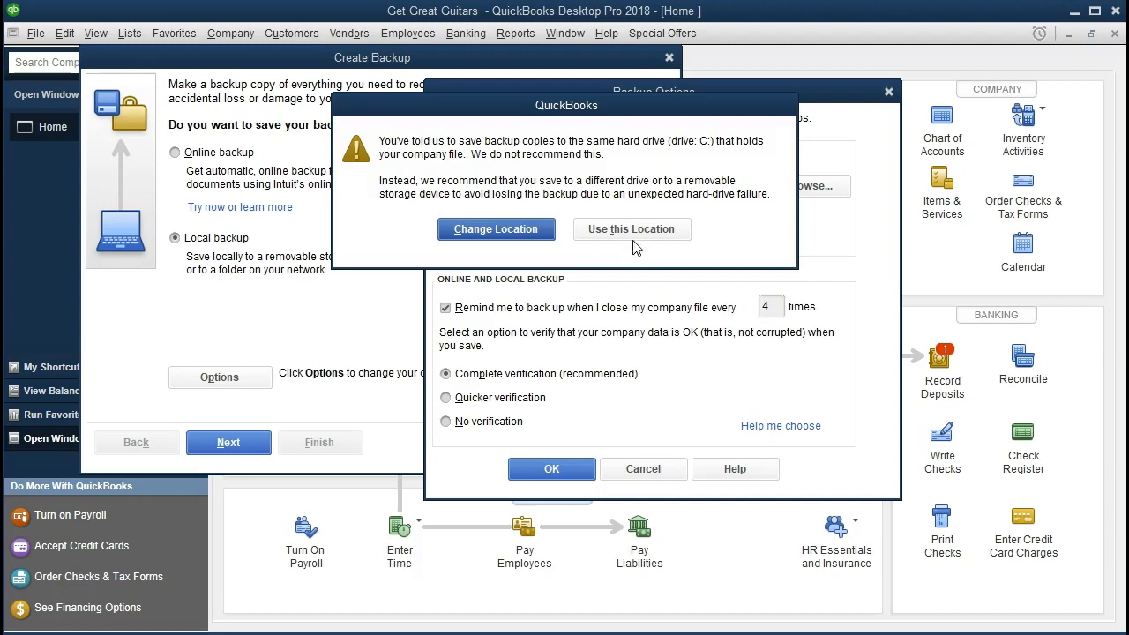
Step: Keep the Section 1 location despite the same-drive warning
left_click(632, 229)
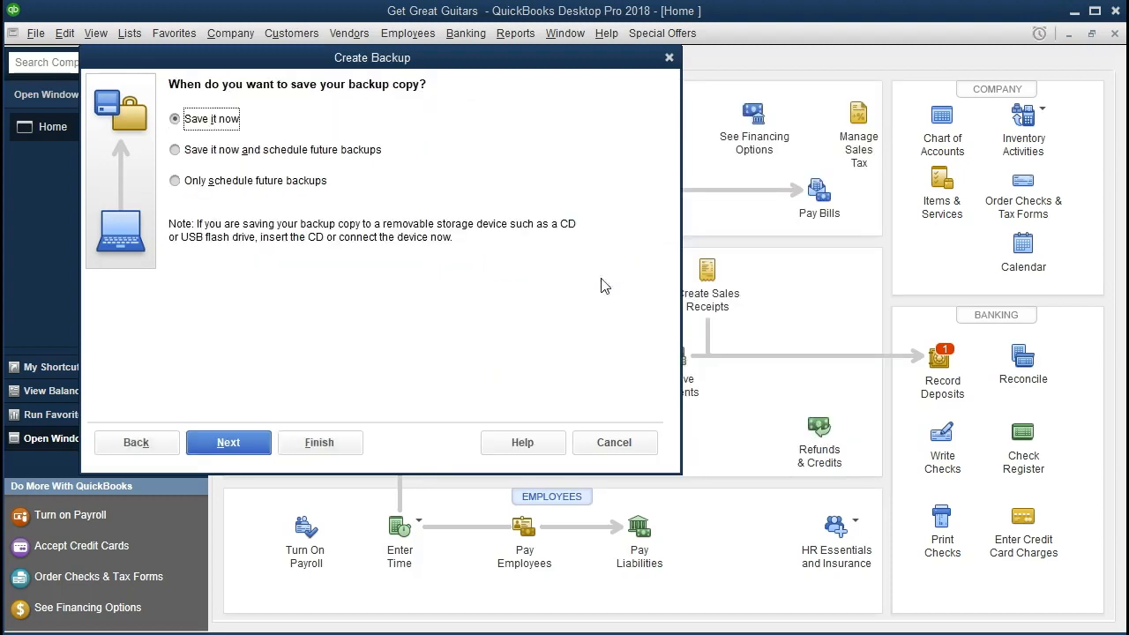
mouse_move(238, 257)
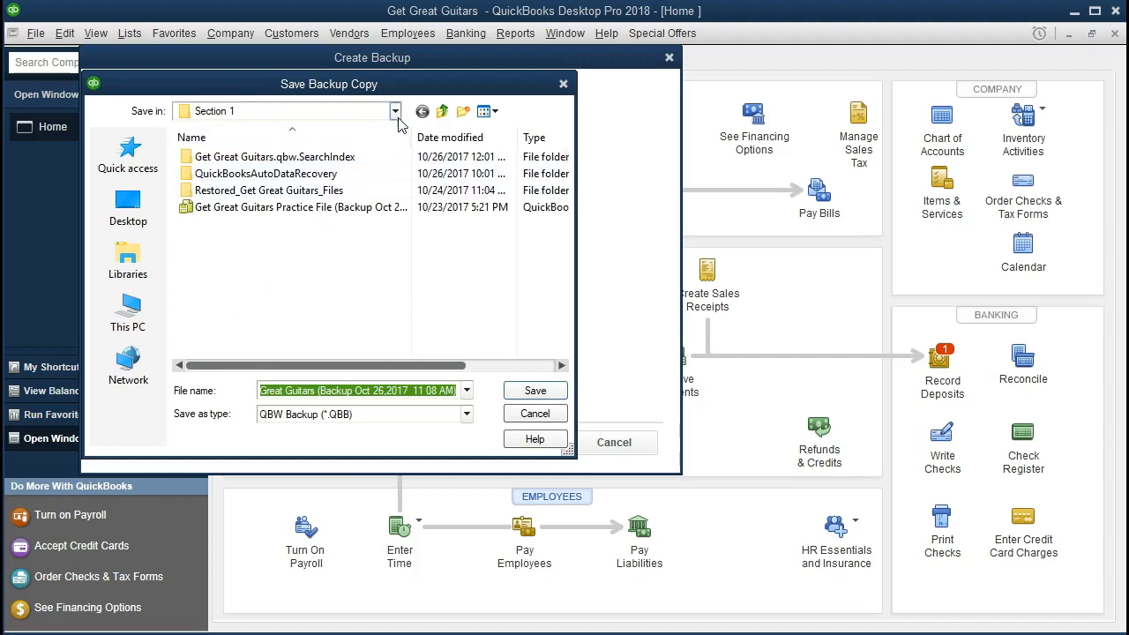
Step: Check the save locations list and keep Section 1 with the default dated backup file name
left_click(395, 109)
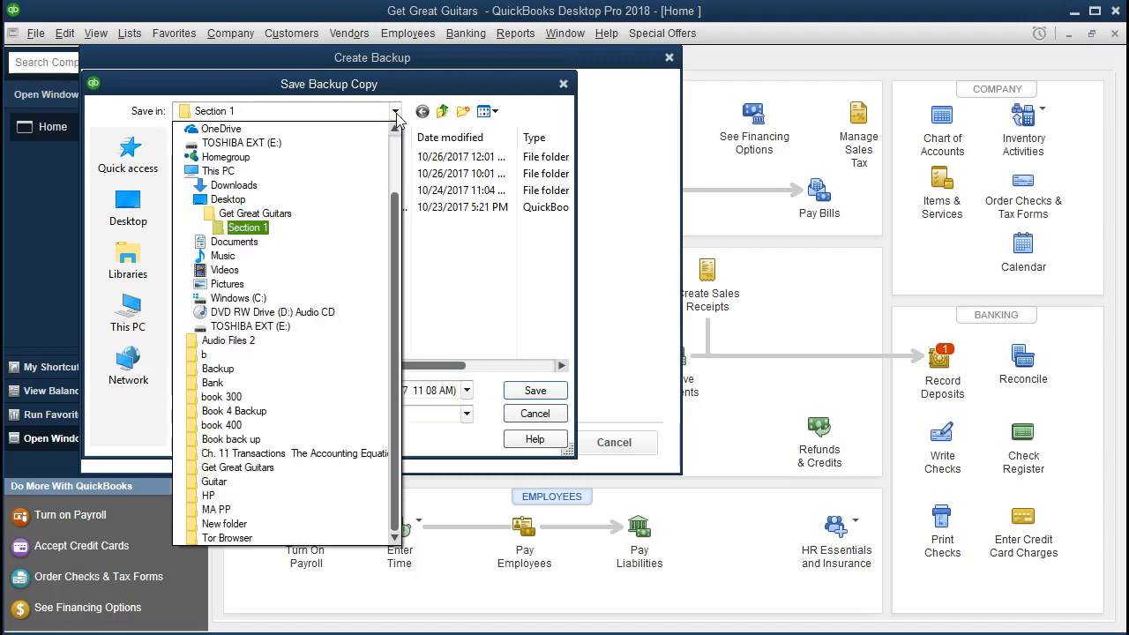
left_click(227, 199)
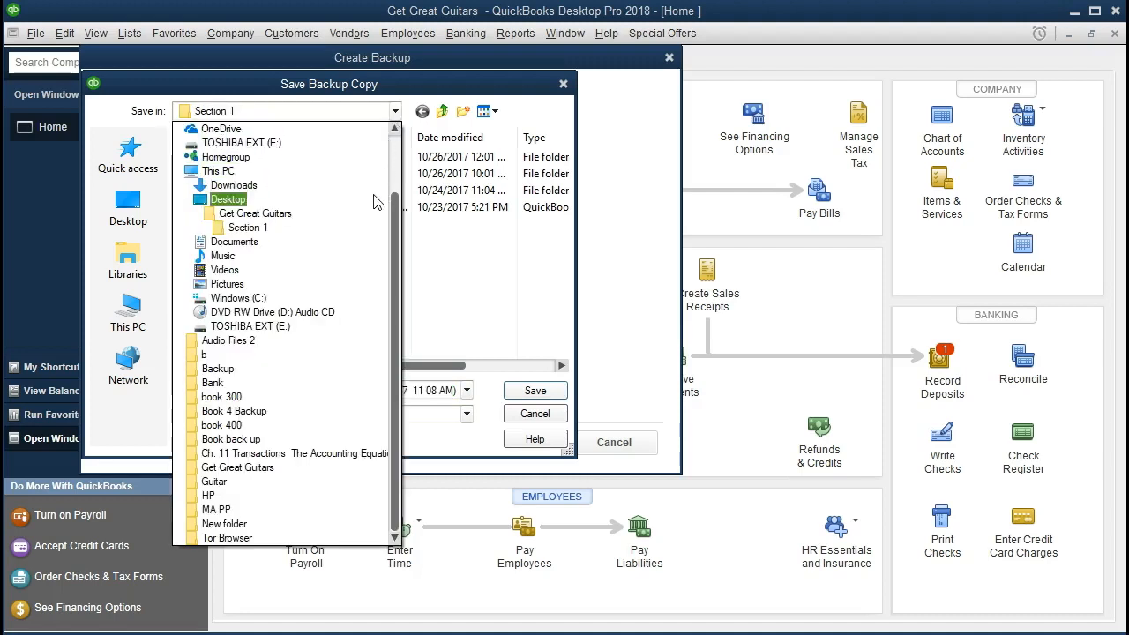
left_click(247, 226)
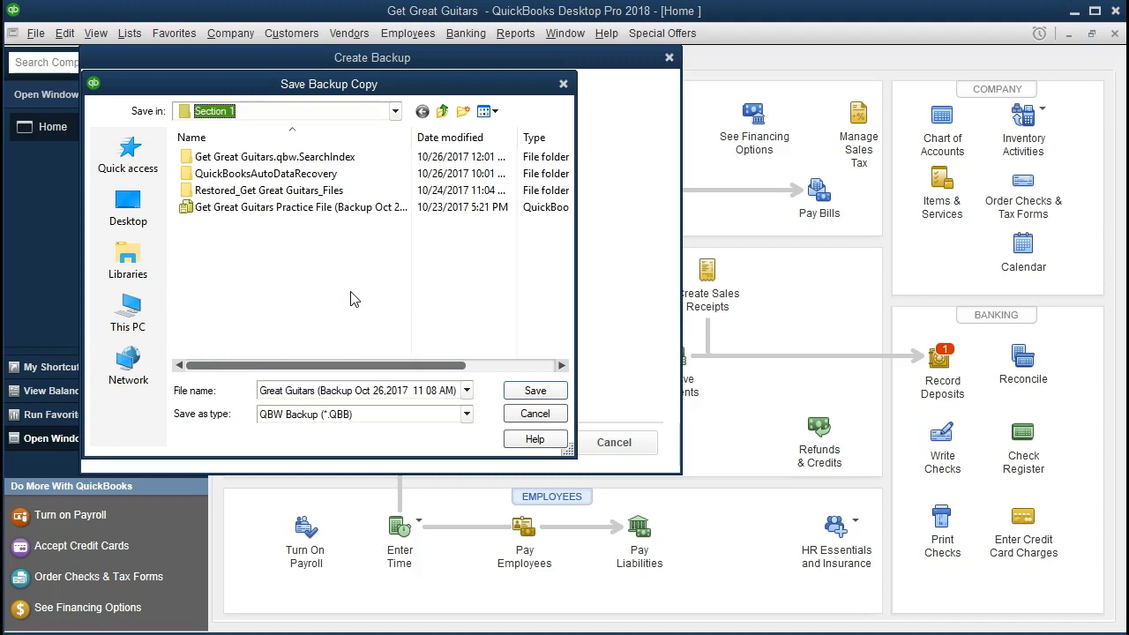
mouse_move(303, 268)
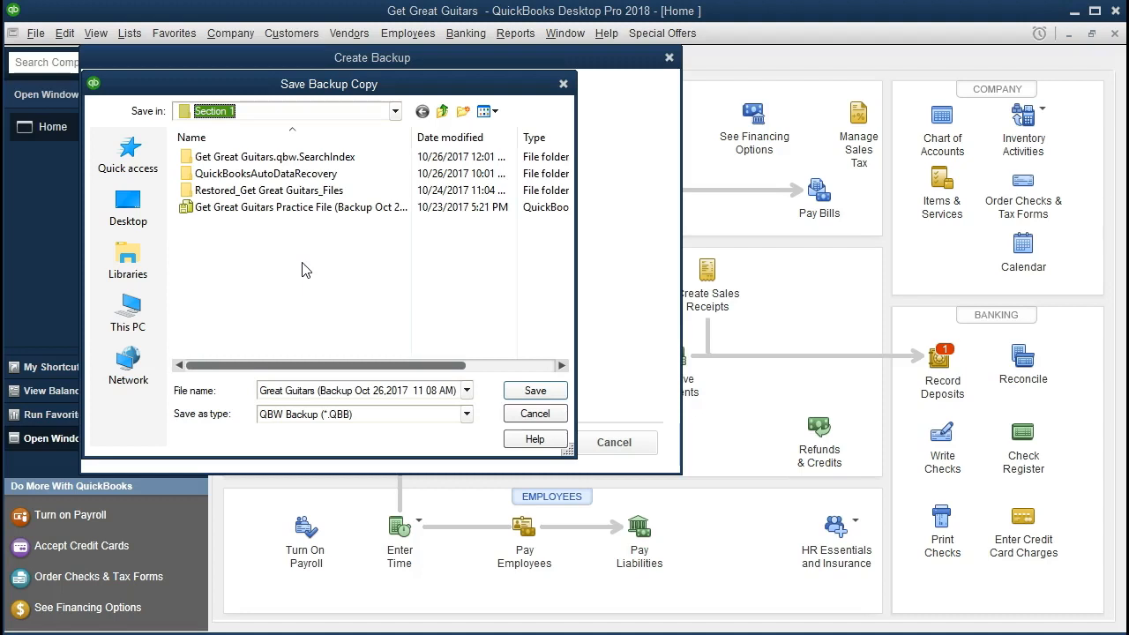
mouse_move(307, 347)
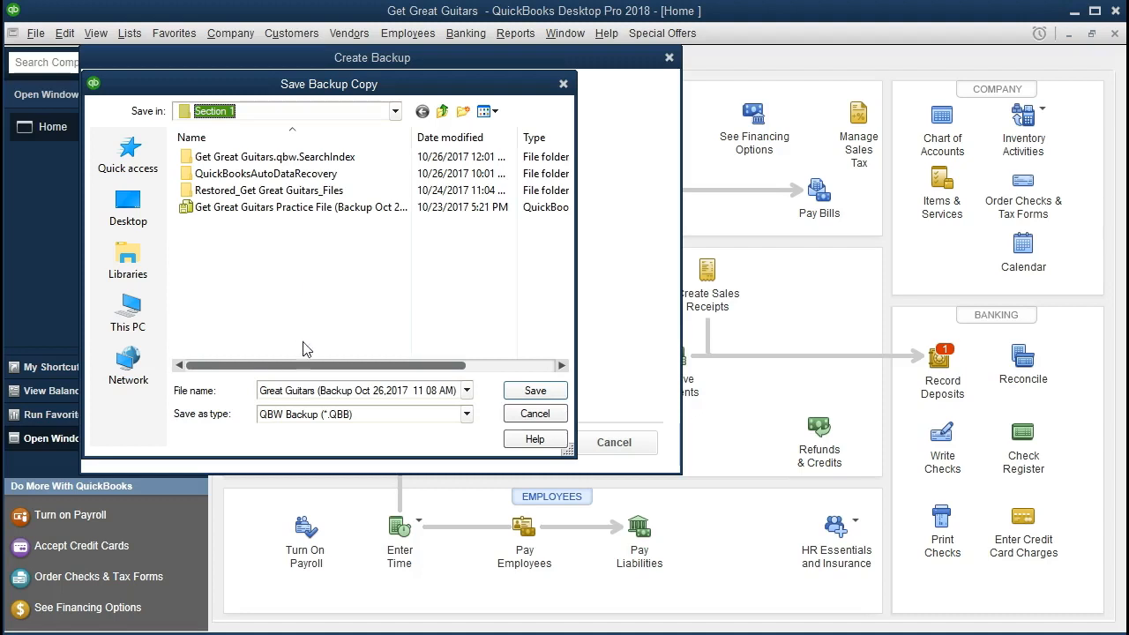
mouse_move(264, 303)
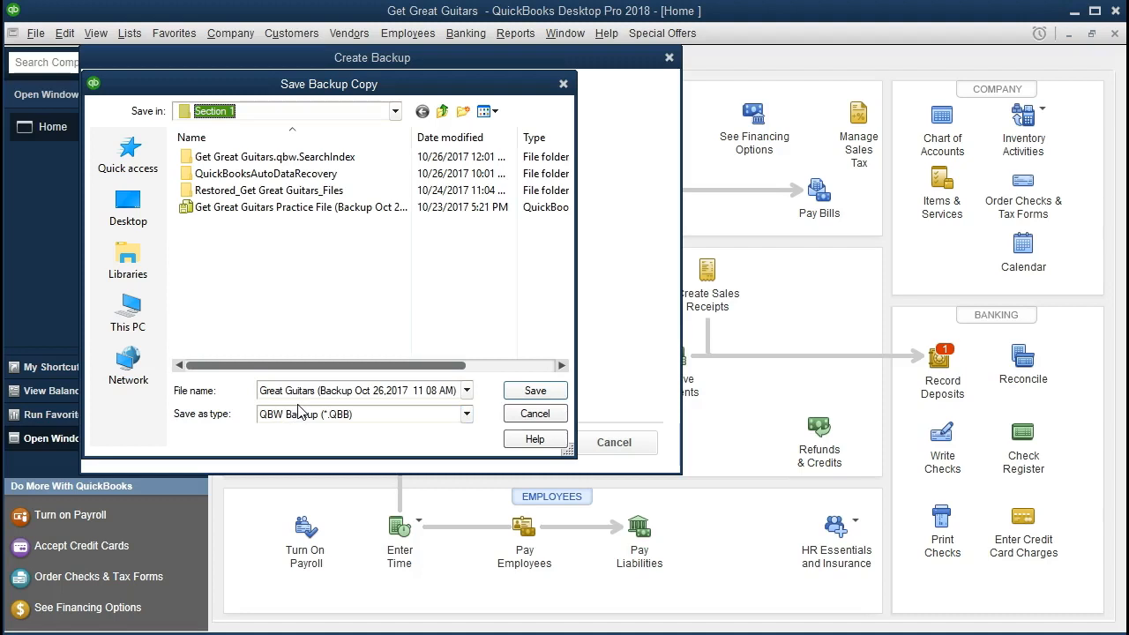
mouse_move(329, 404)
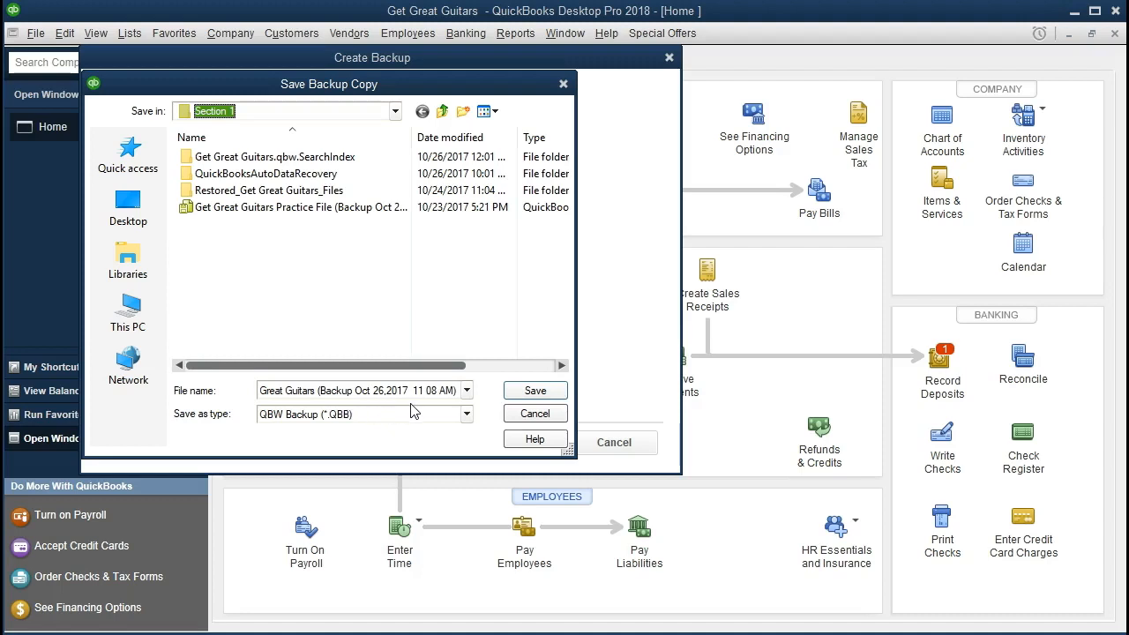
mouse_move(296, 448)
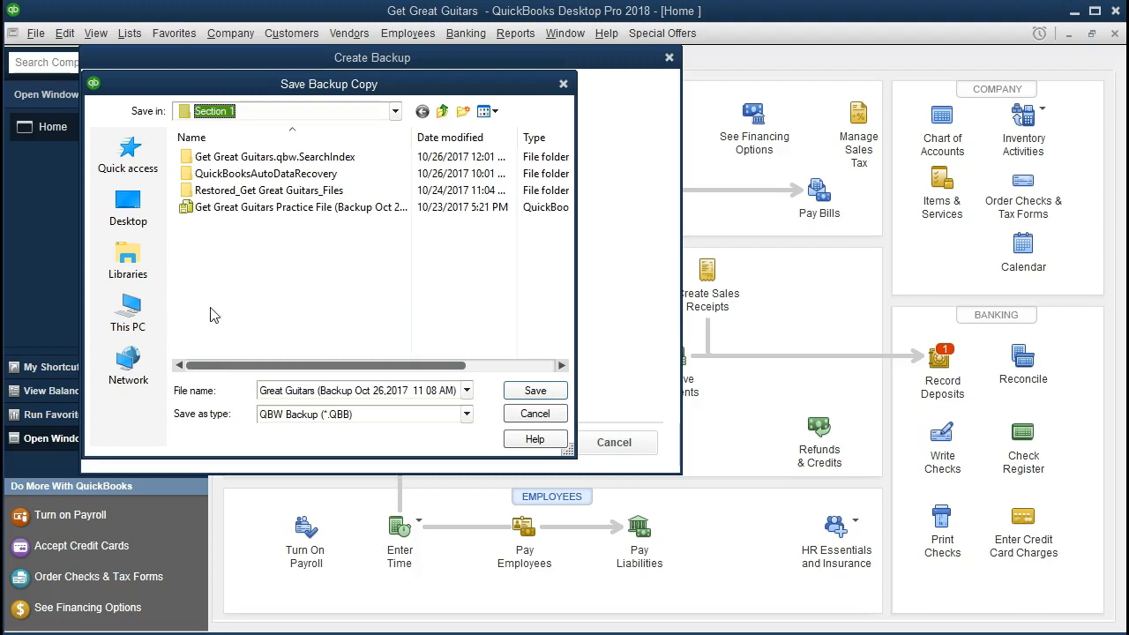
mouse_move(212, 233)
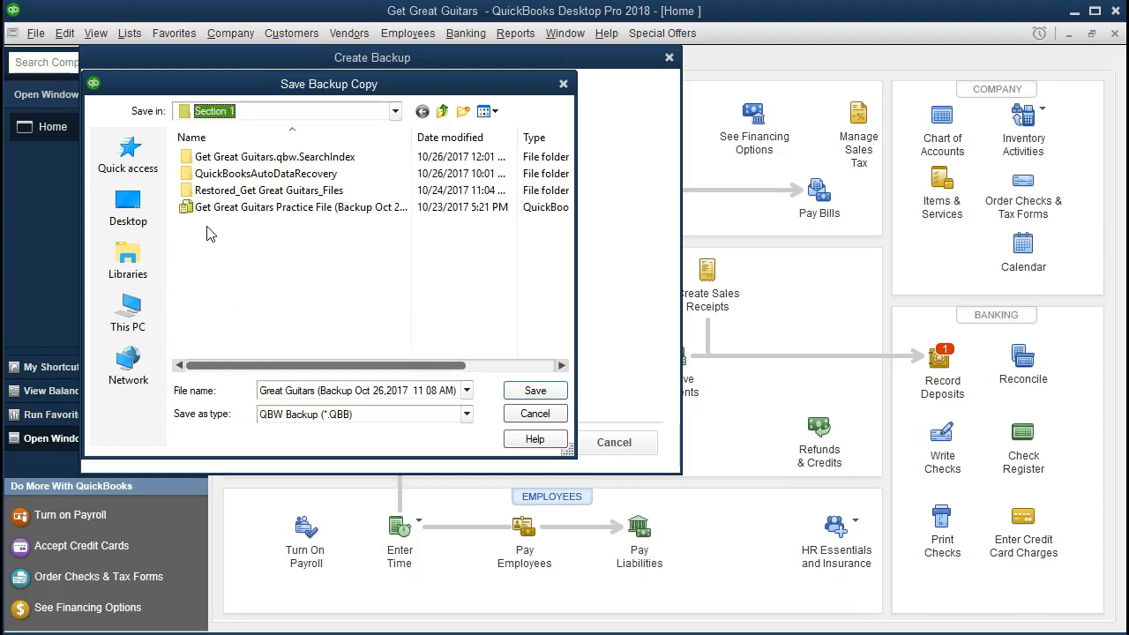
mouse_move(254, 229)
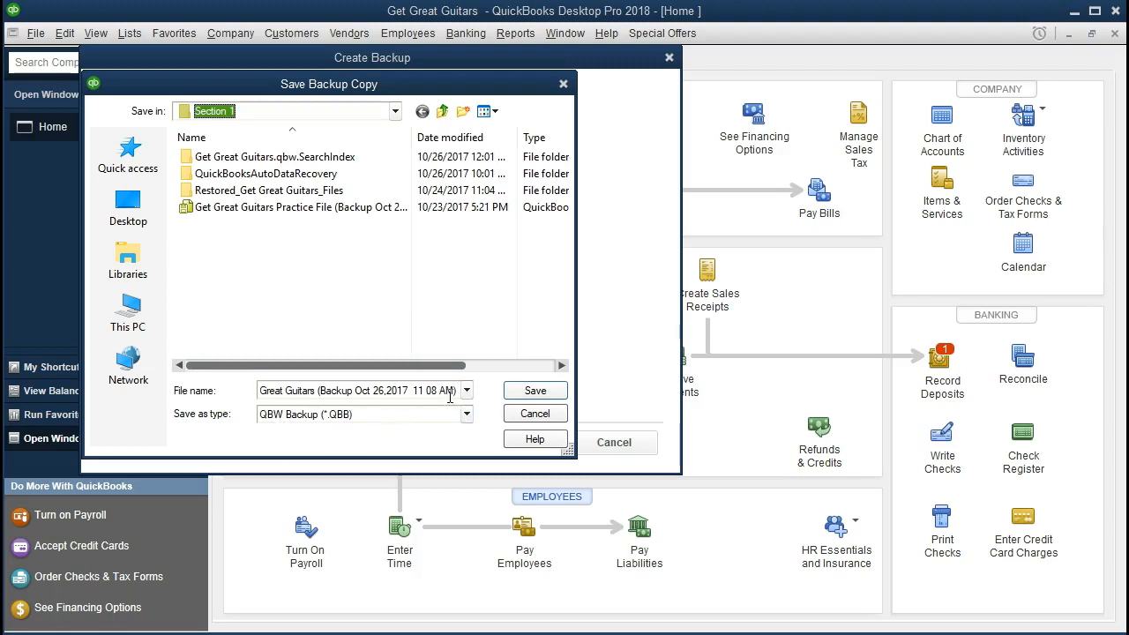
Step: Save the Get Great Guitars backup copy into the Section 1 folder
left_click(534, 390)
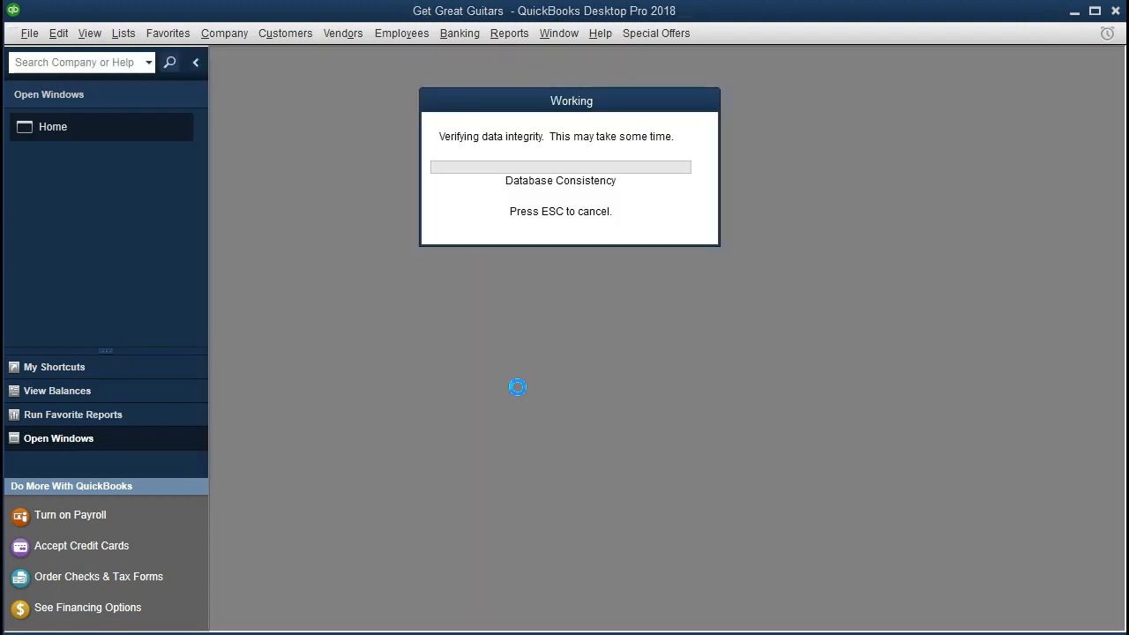
mouse_move(467, 363)
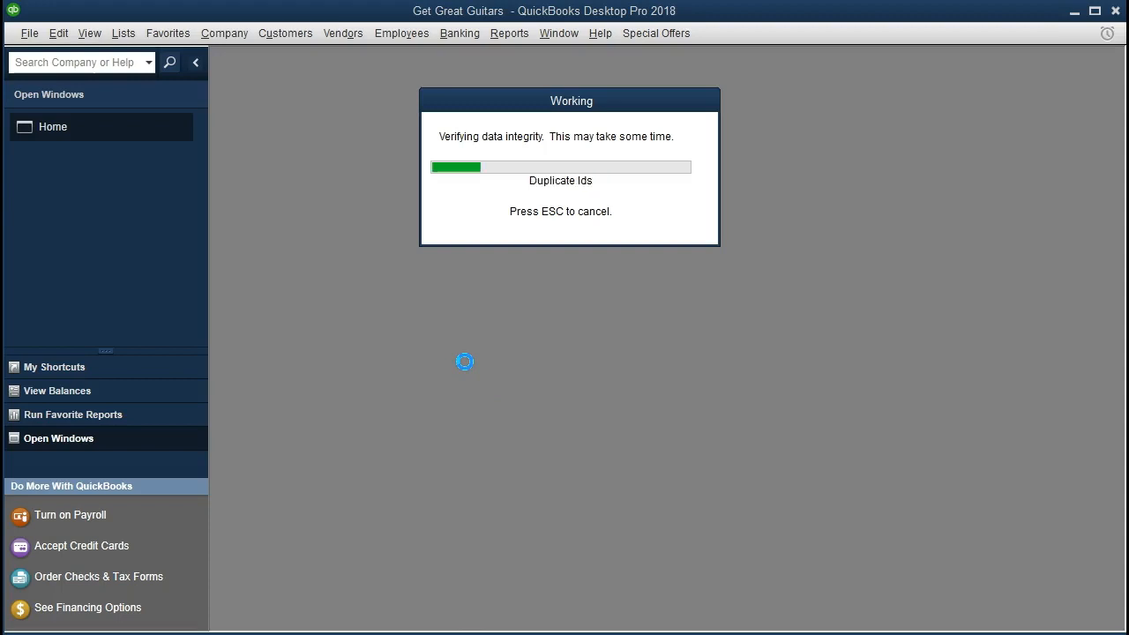
mouse_move(459, 374)
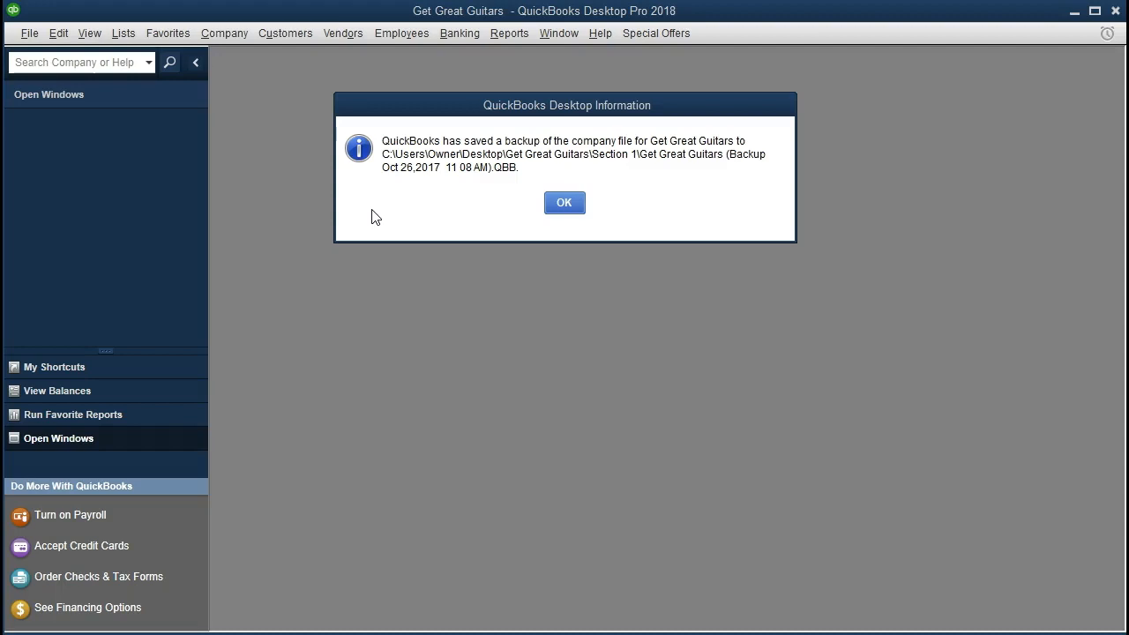
mouse_move(444, 180)
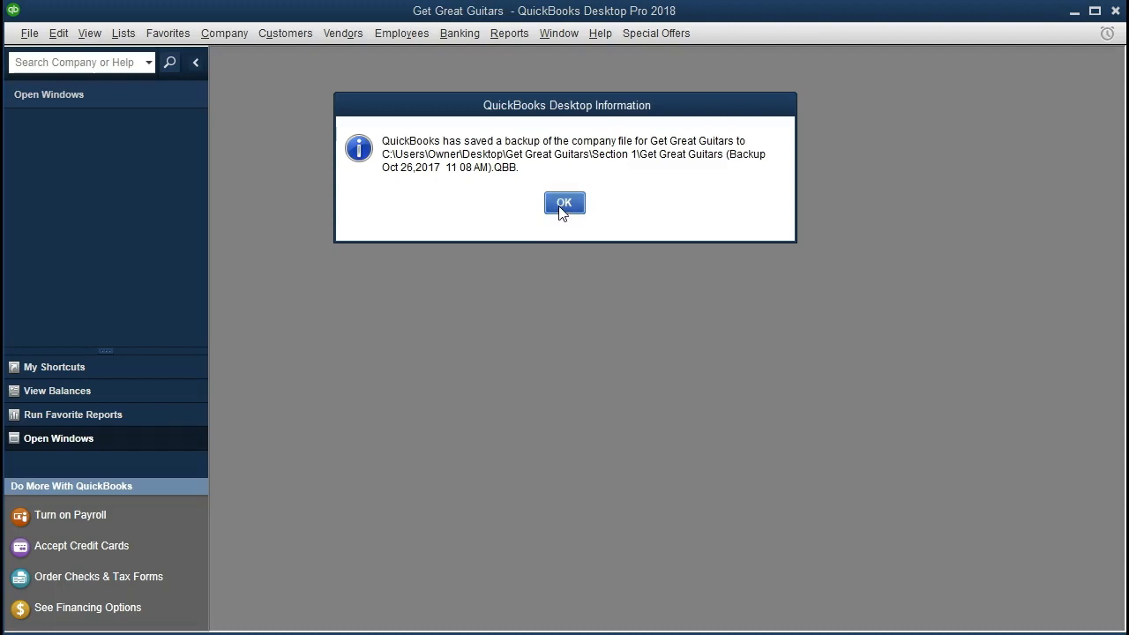
Step: Dismiss the backup confirmation and open the Get Great Guitars folder on the desktop
left_click(565, 203)
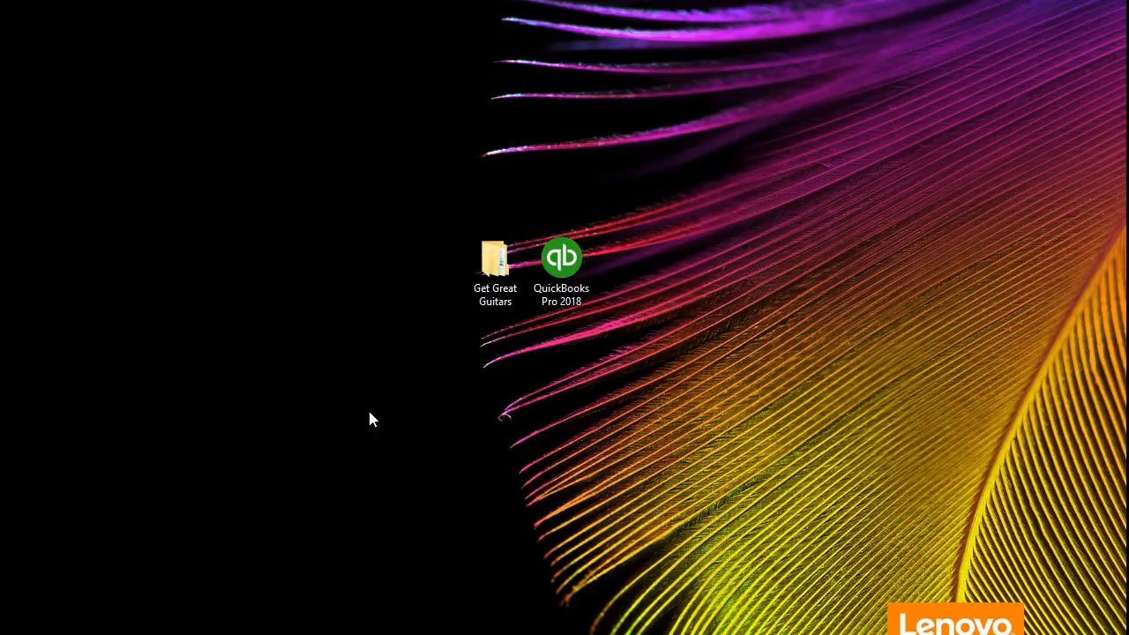
left_click(494, 265)
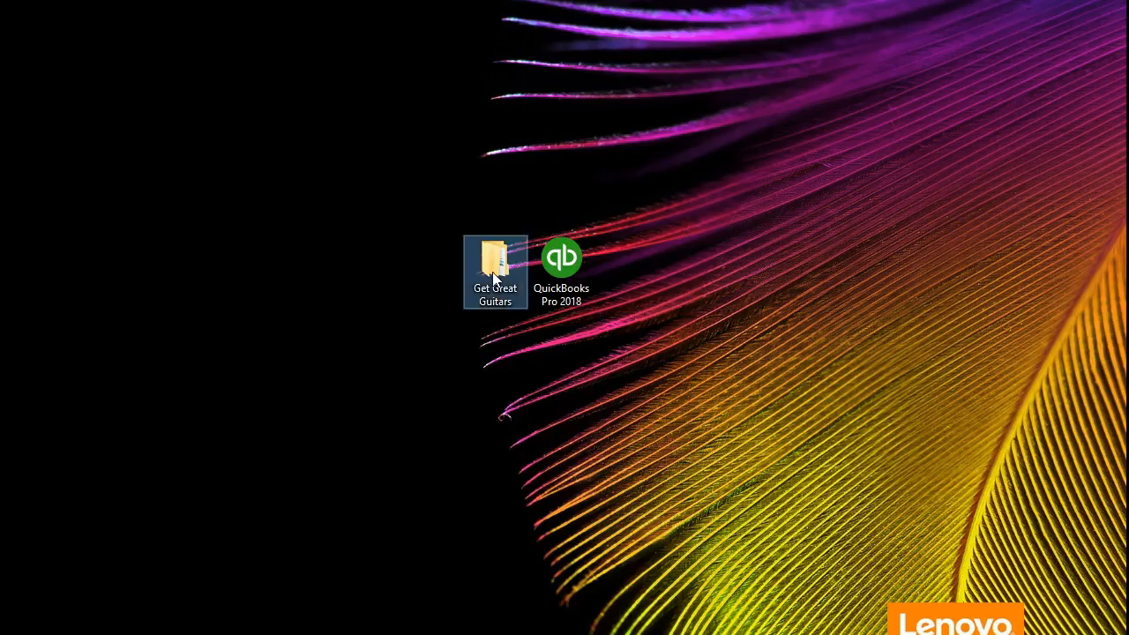
double_click(494, 264)
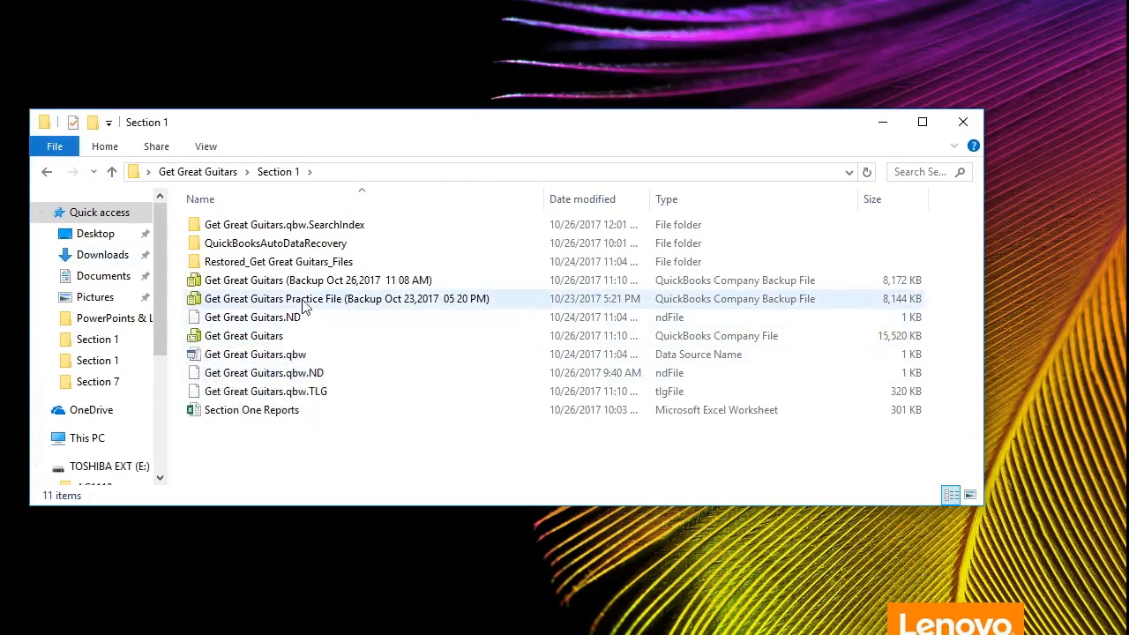
mouse_move(317, 278)
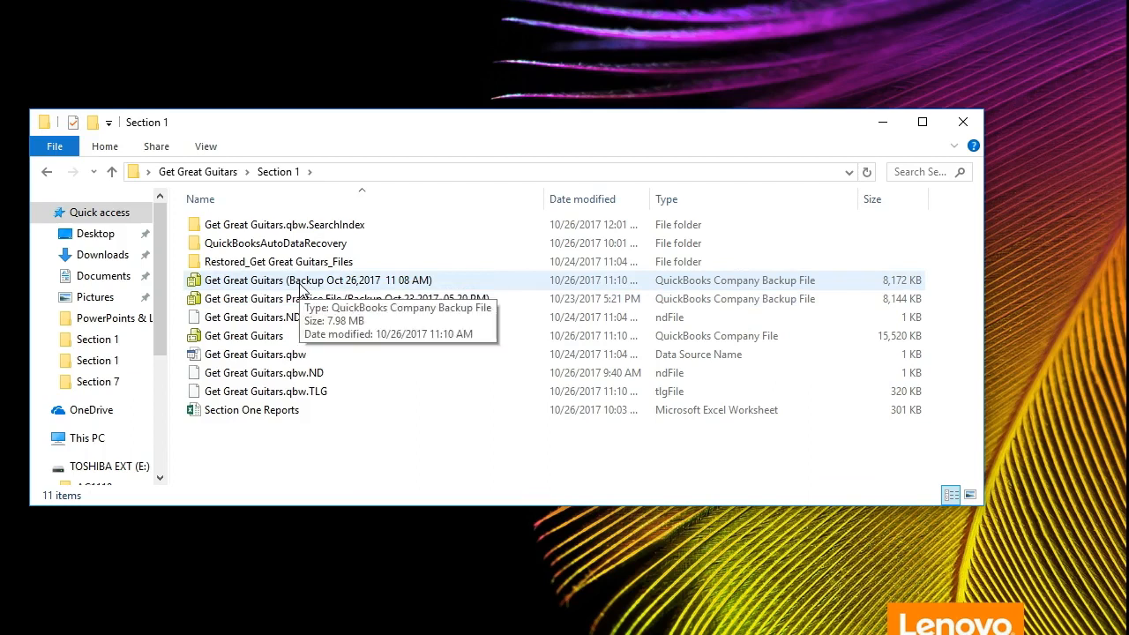
mouse_move(681, 289)
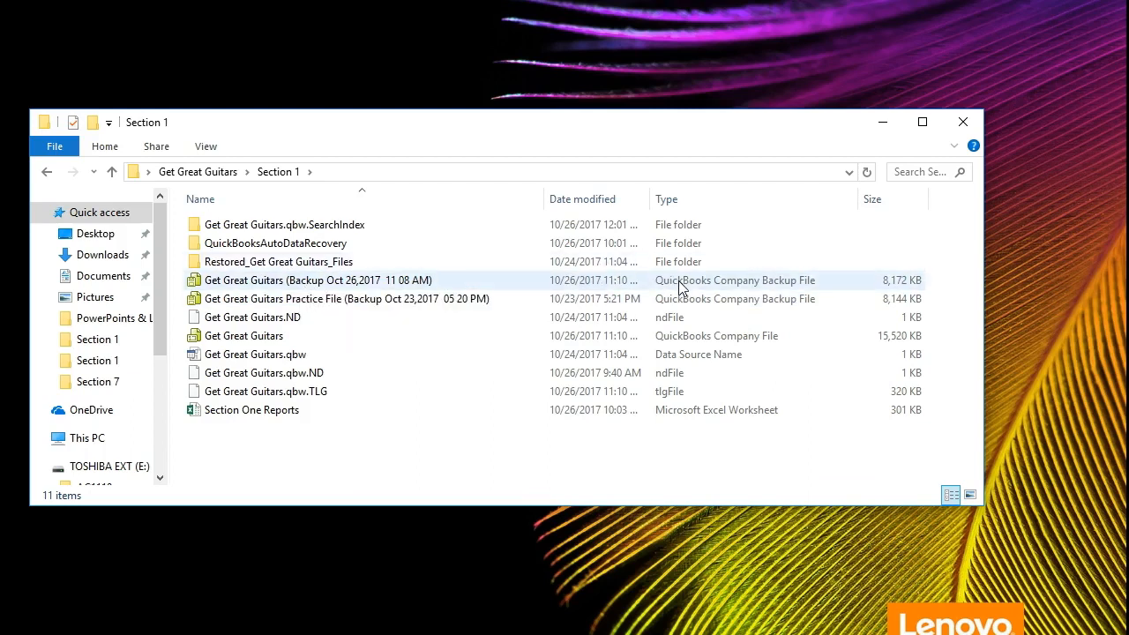
left_click(253, 353)
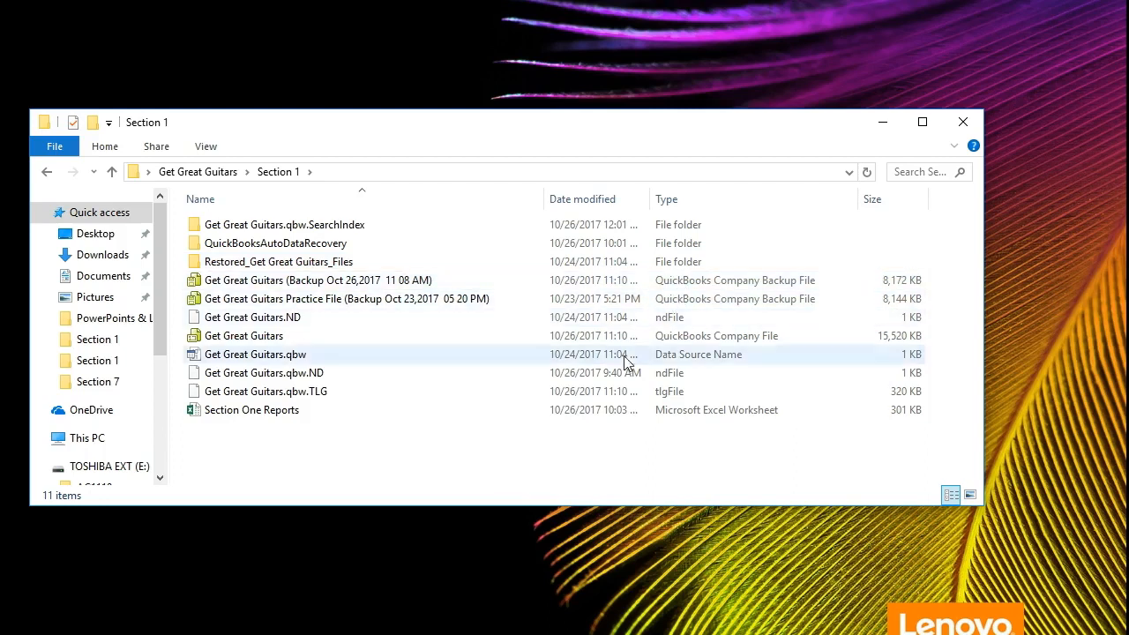
left_click(244, 335)
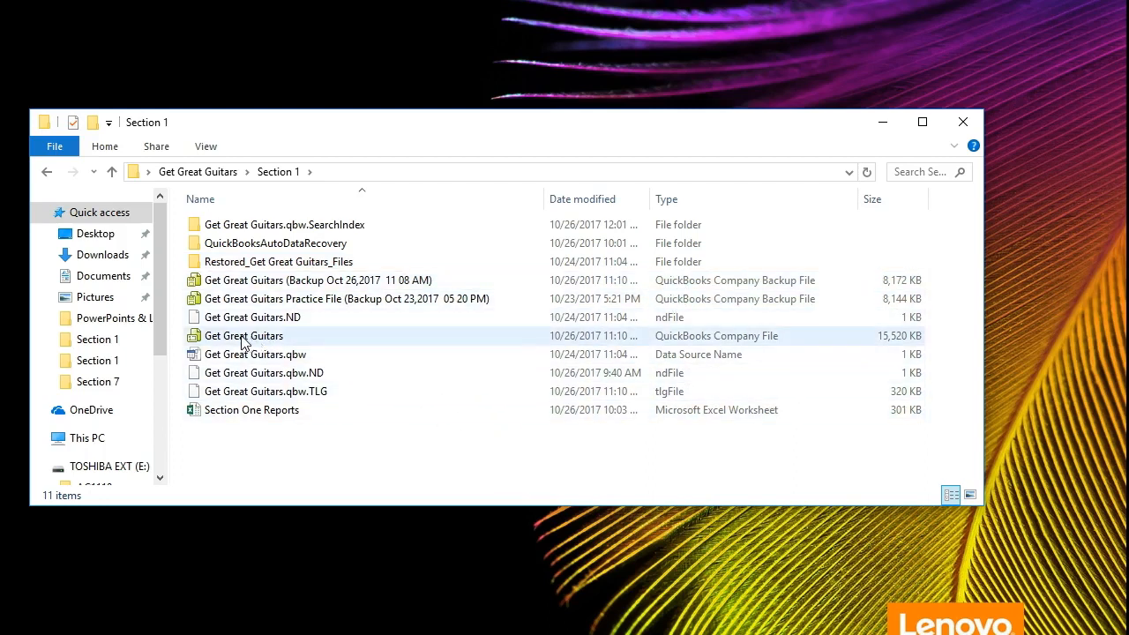
mouse_move(662, 353)
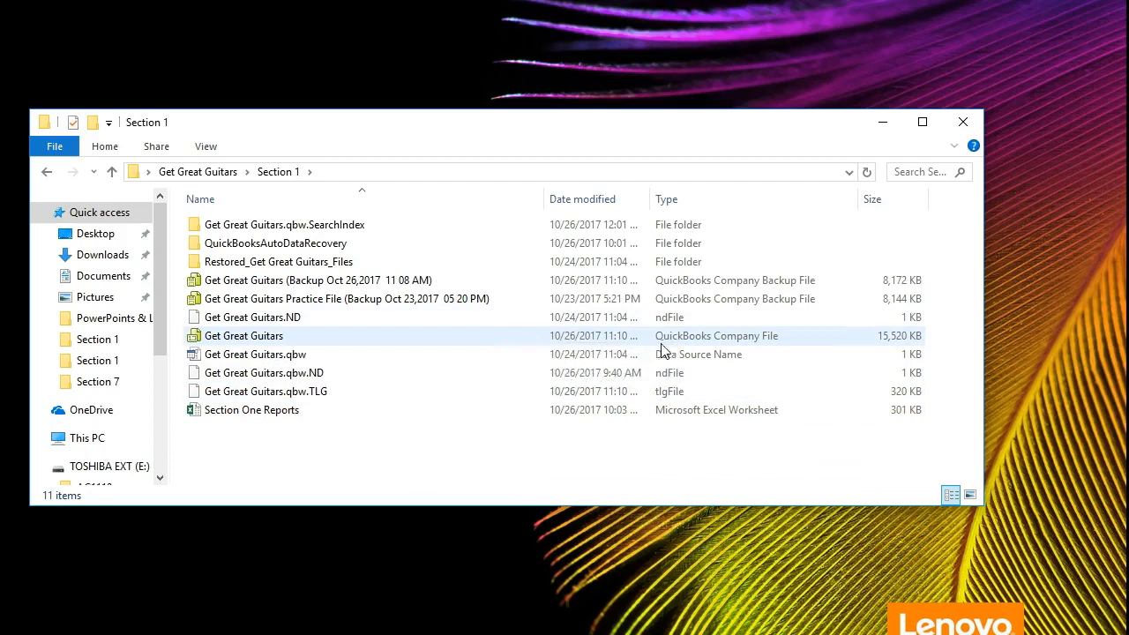
mouse_move(679, 346)
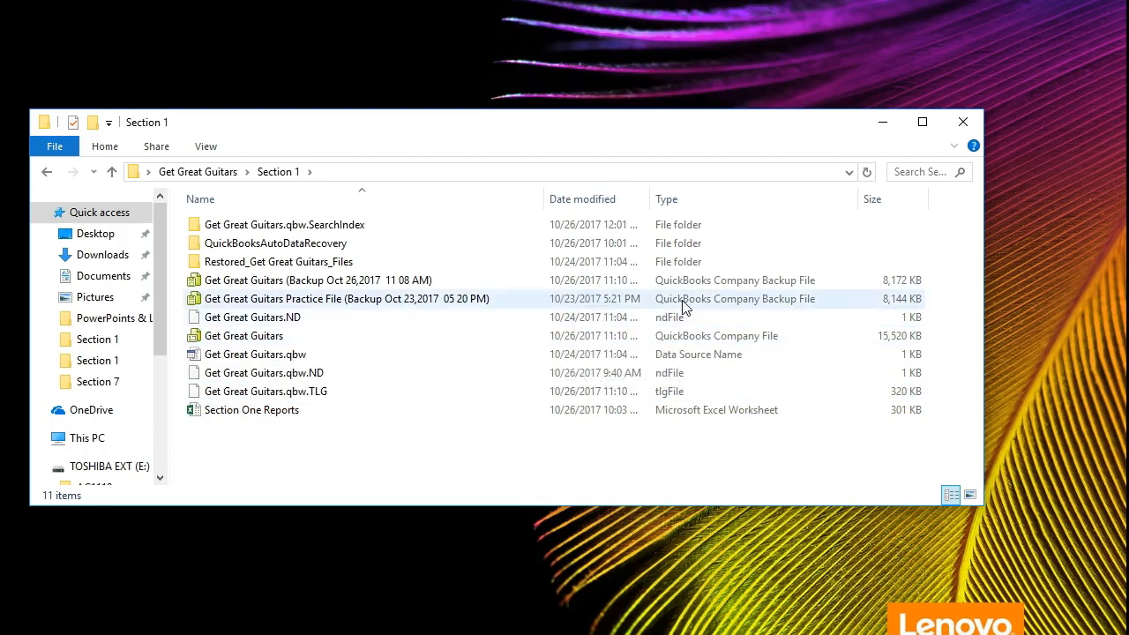
left_click(244, 335)
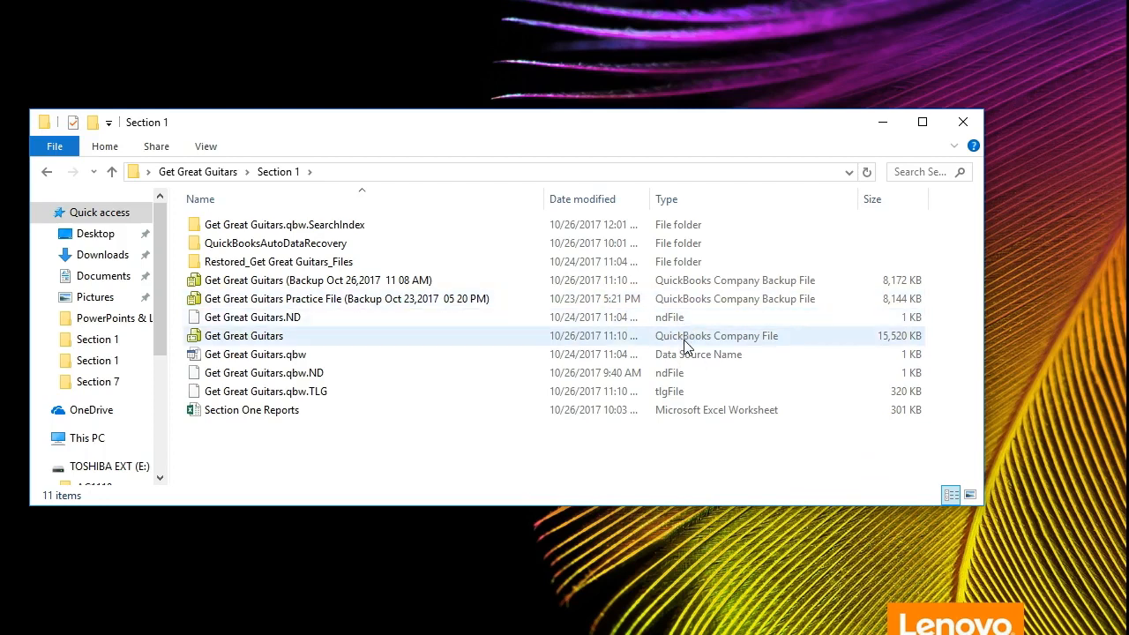
left_click(344, 298)
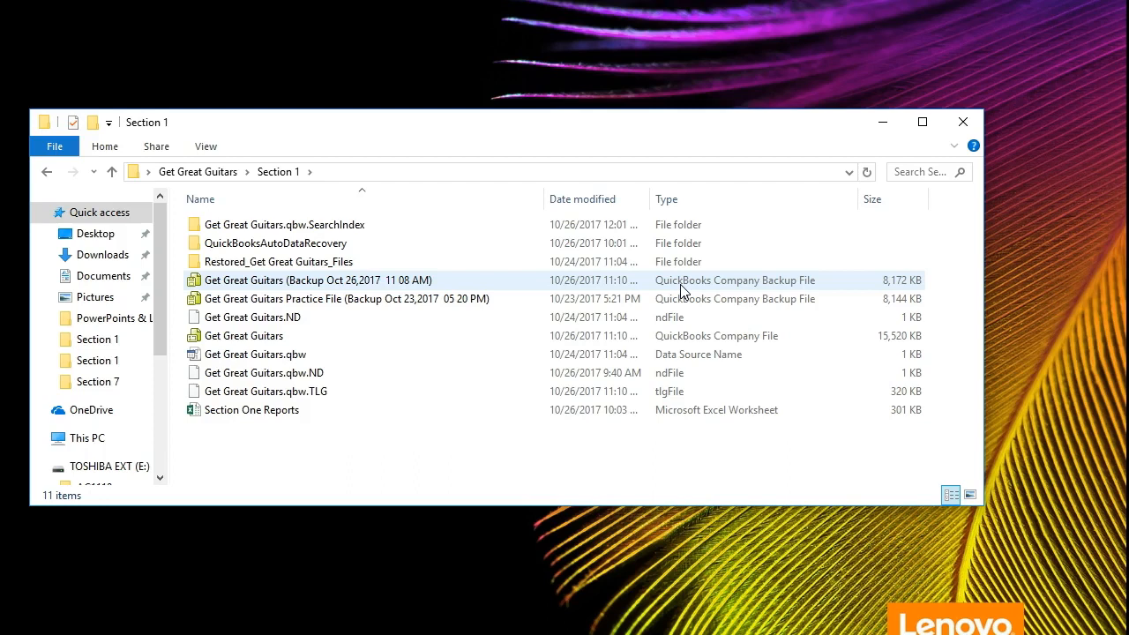
mouse_move(452, 286)
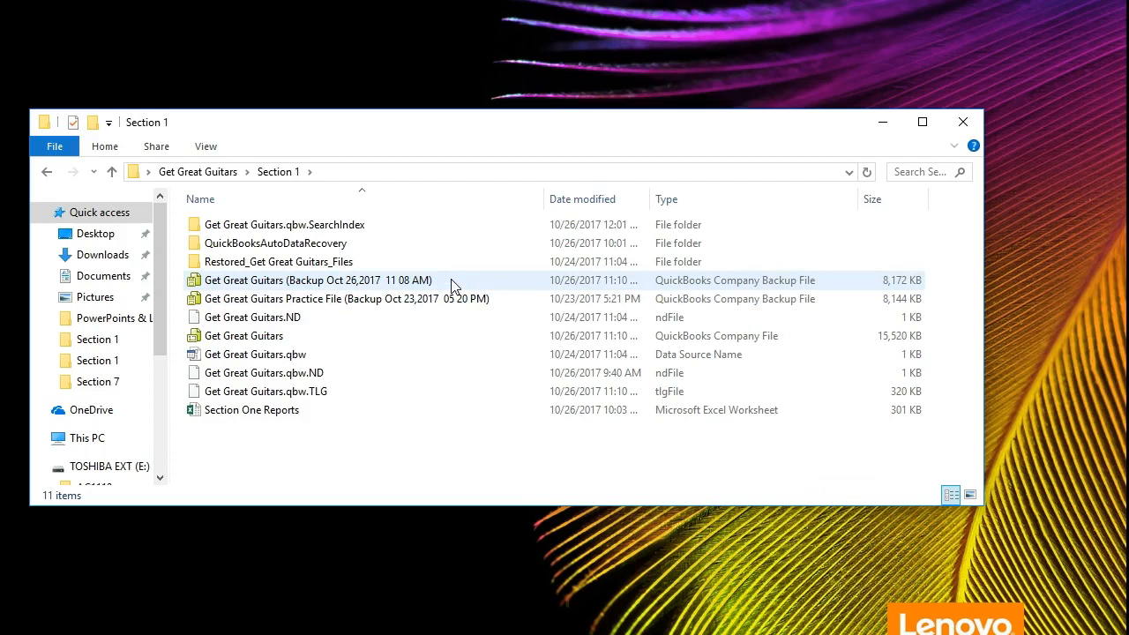
mouse_move(450, 284)
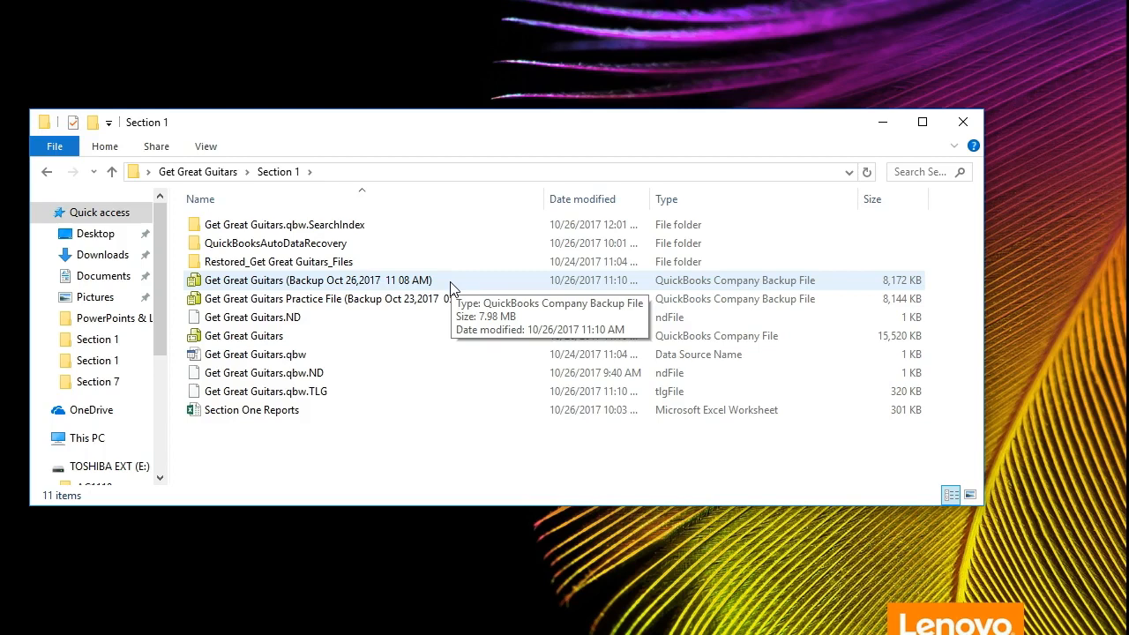
left_click(250, 409)
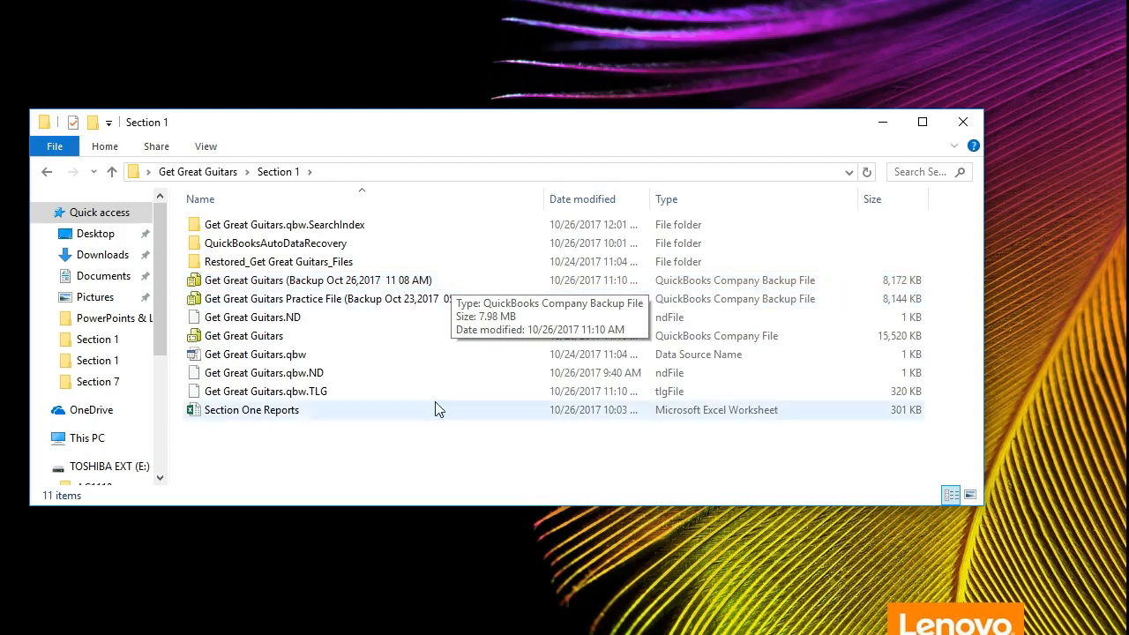